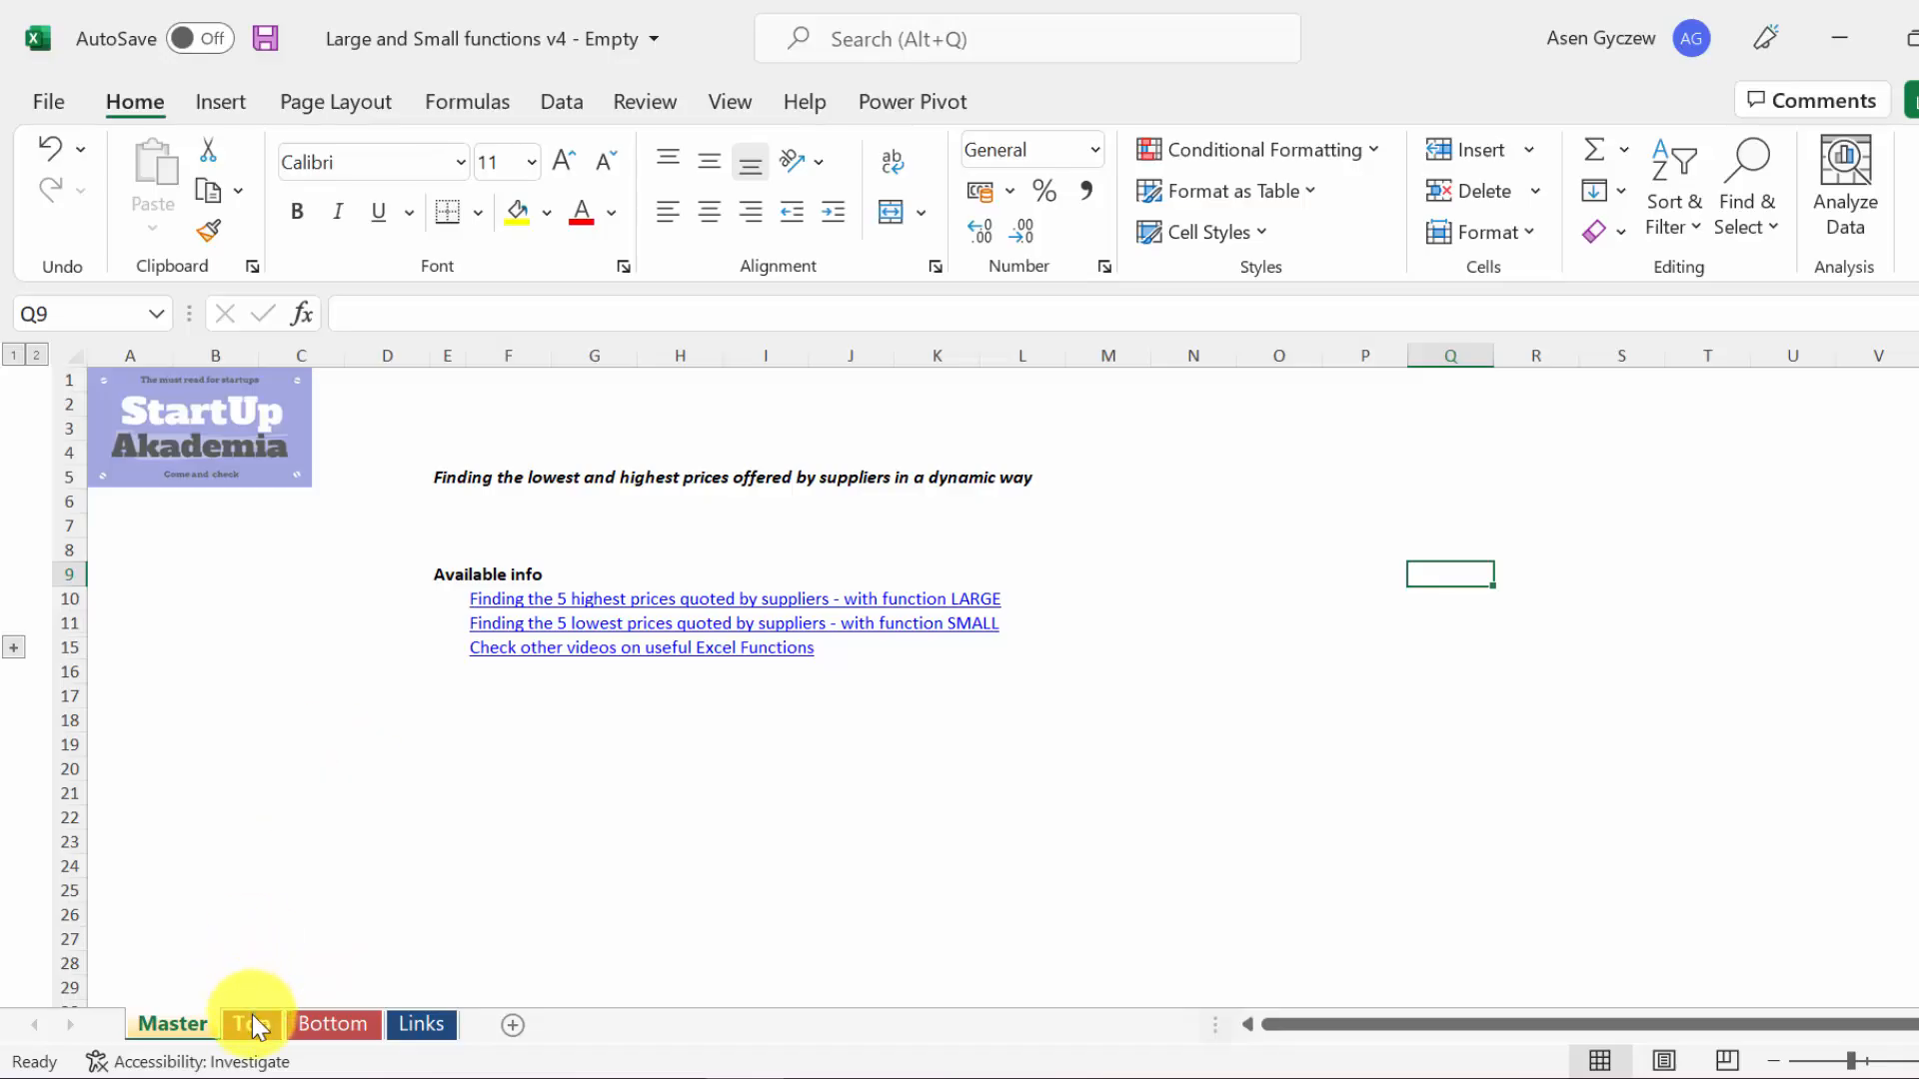
Switch to the Top sheet showing supplier prices and the empty Top 1–5 table.
left_click(252, 1023)
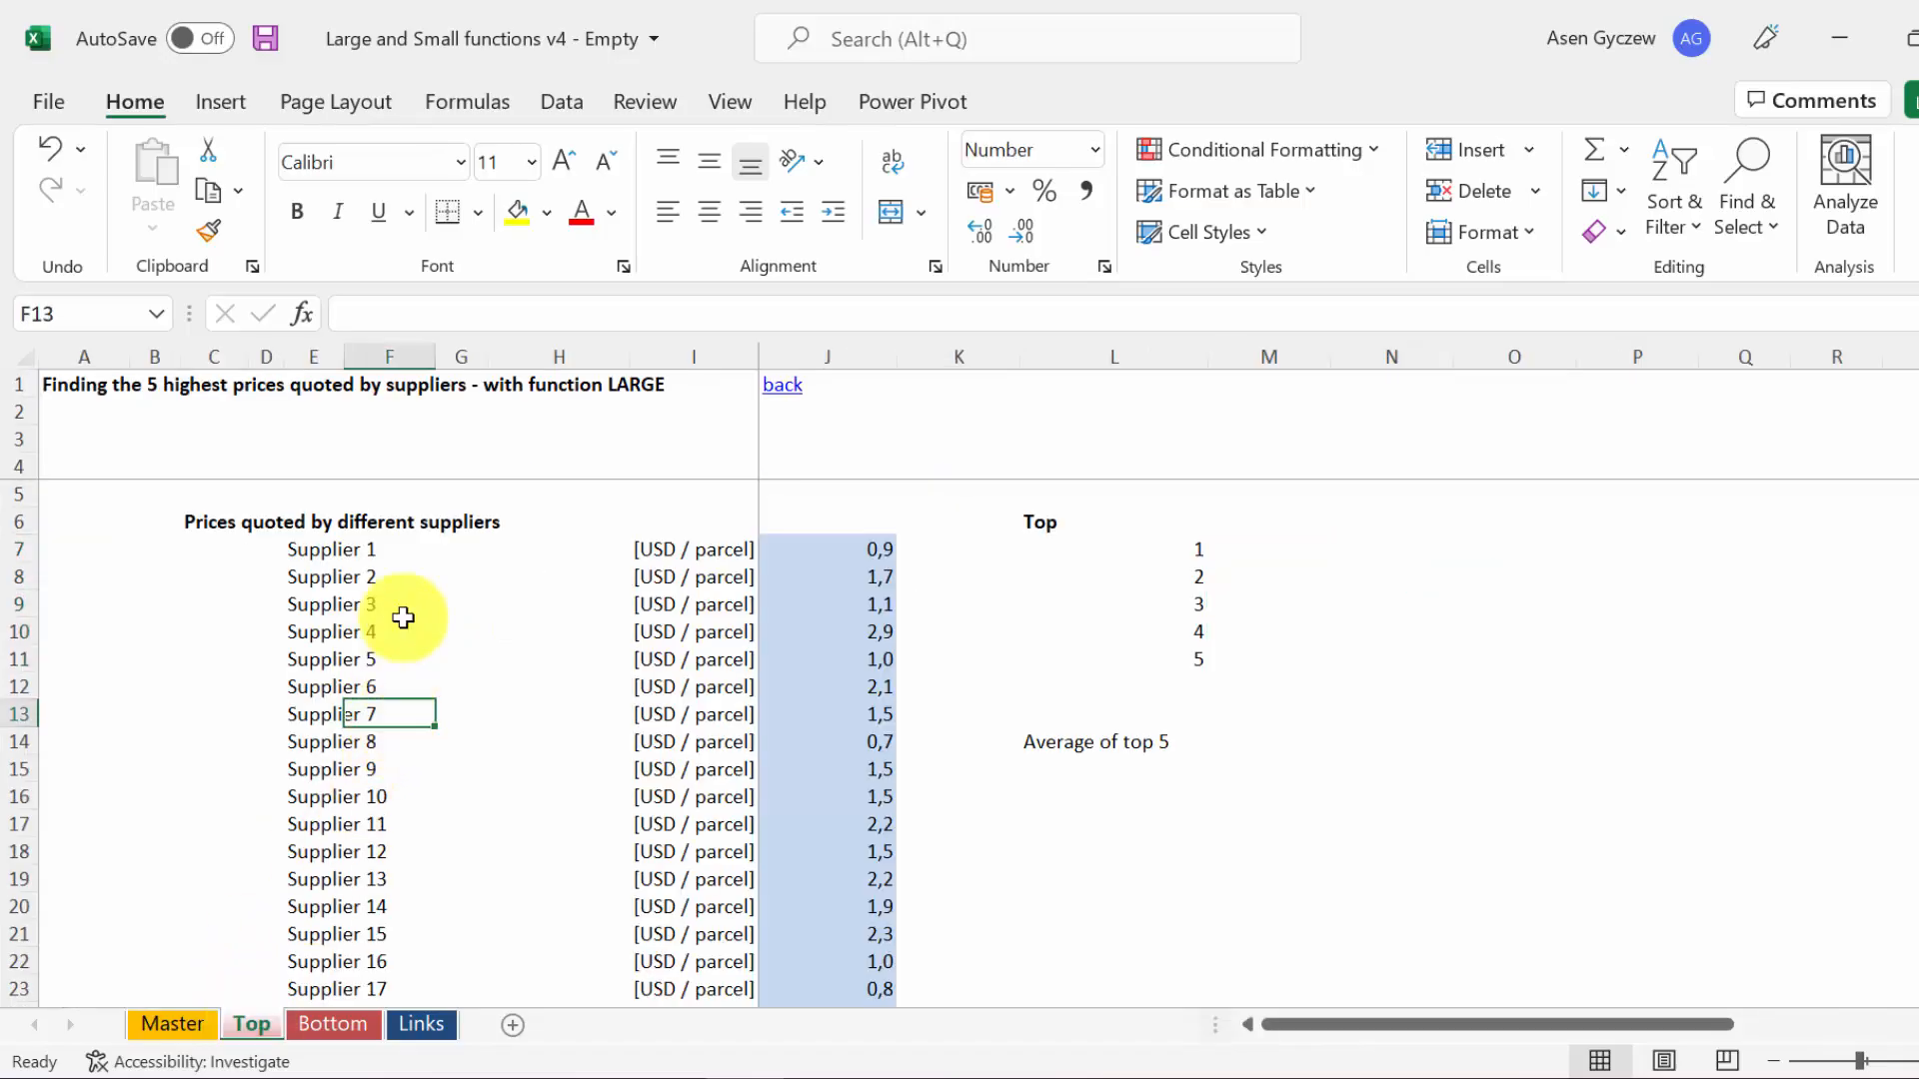
left_click(314, 356)
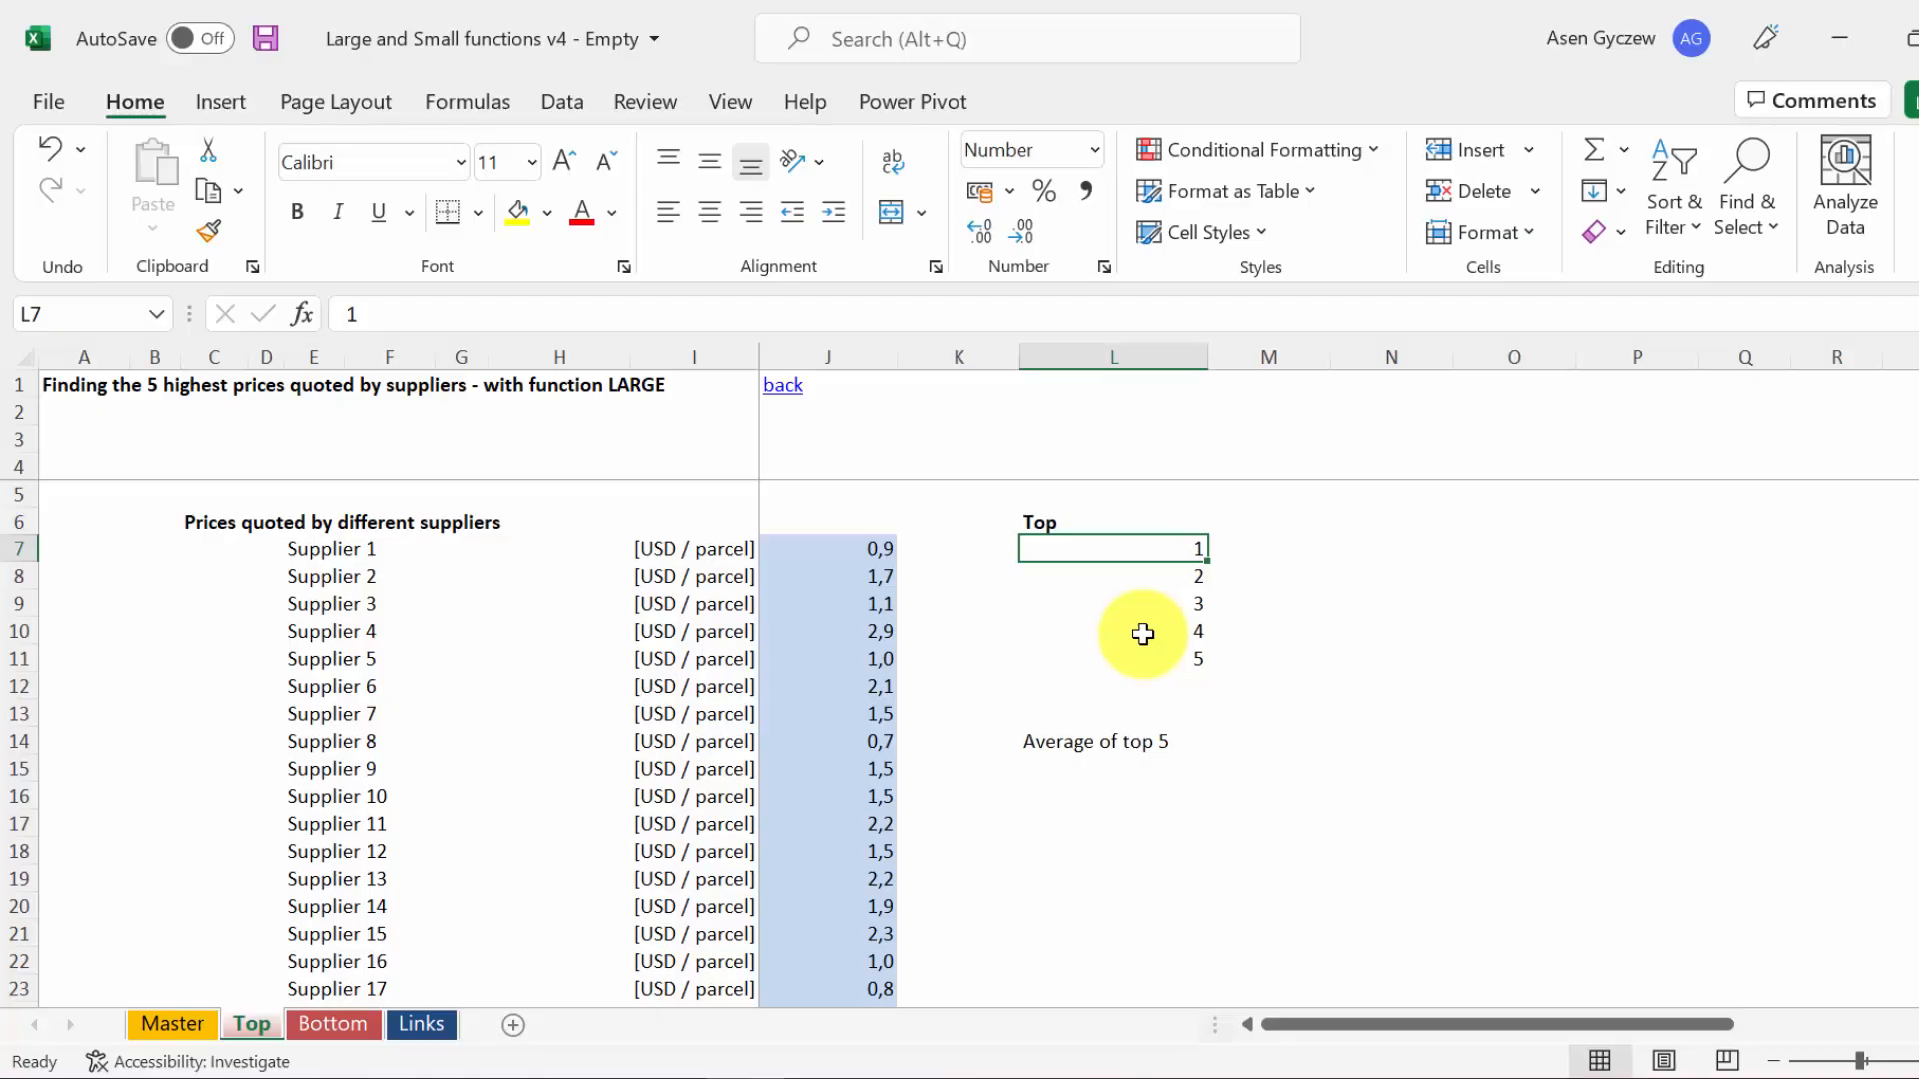
Start =LARGE( in M7 with the supplier prices J7:J26 as the array.
left_click(1256, 544)
type("=")
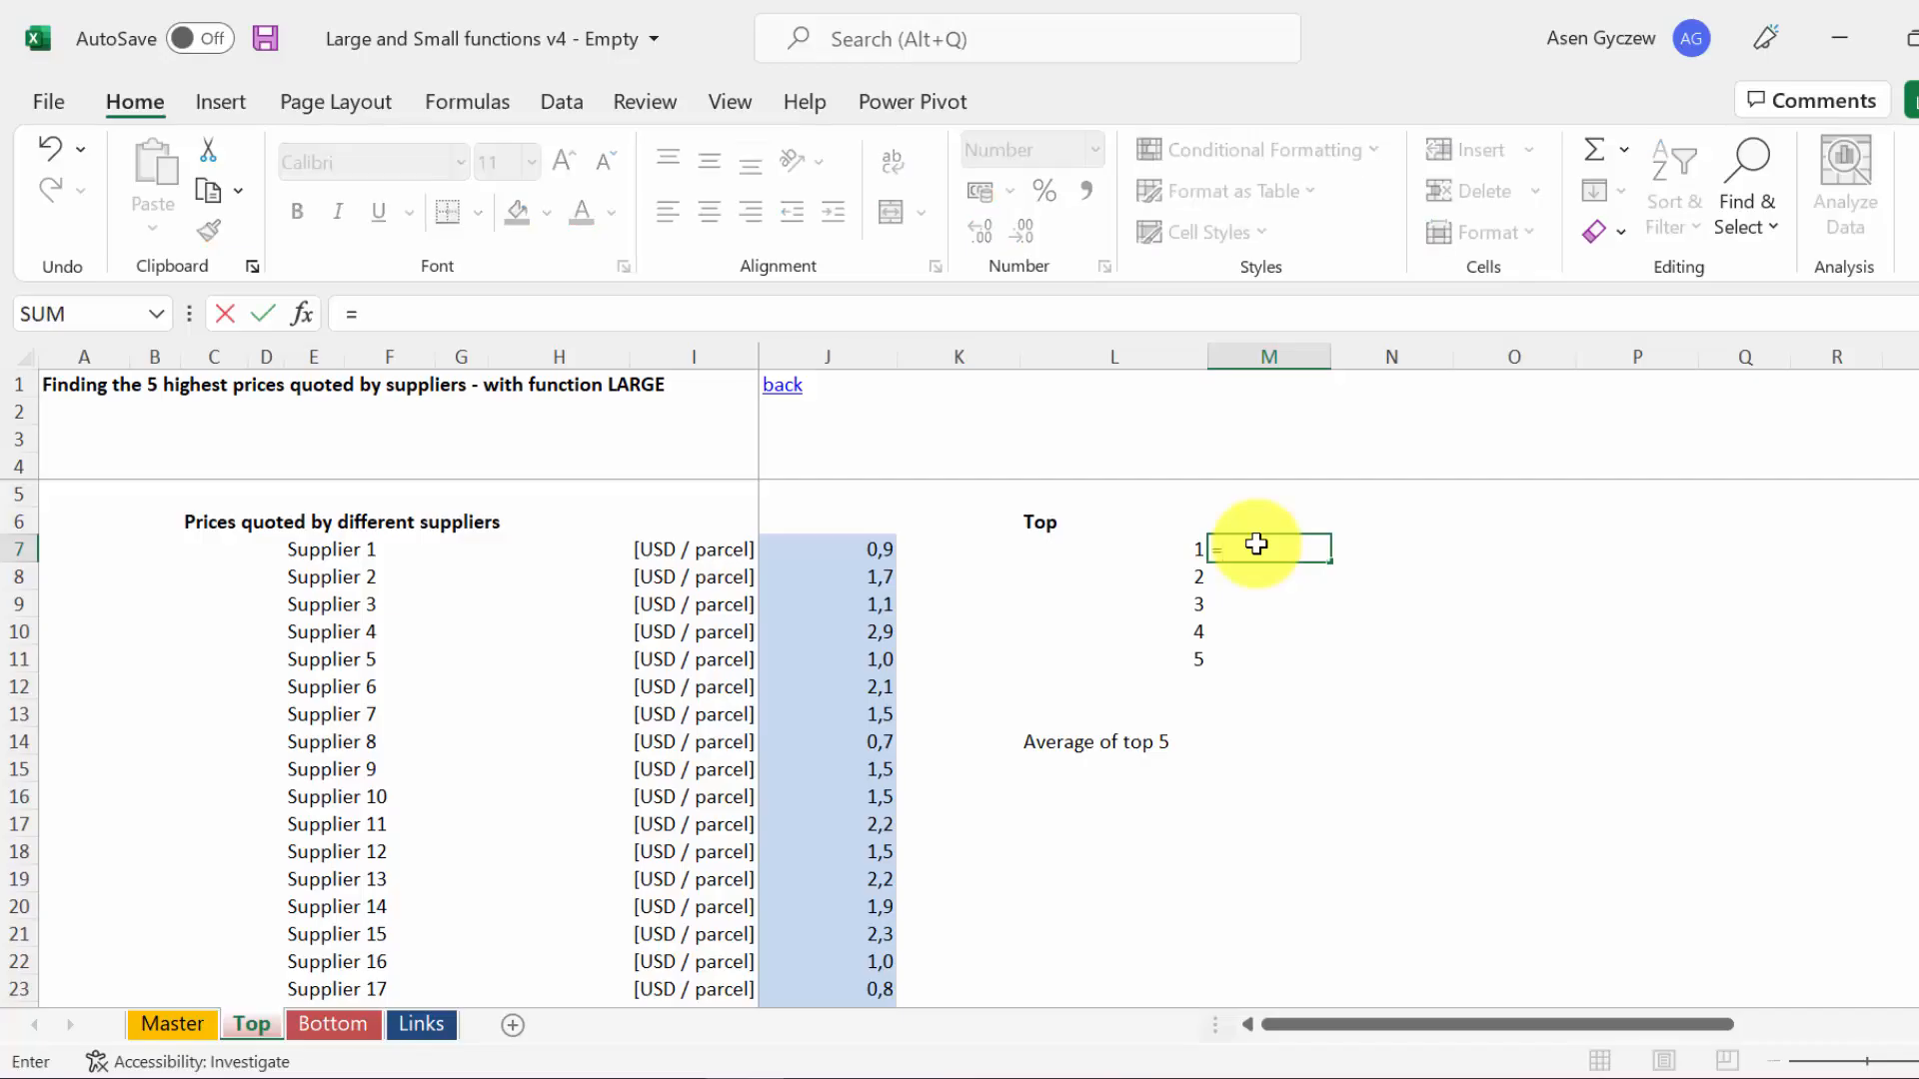
type("large")
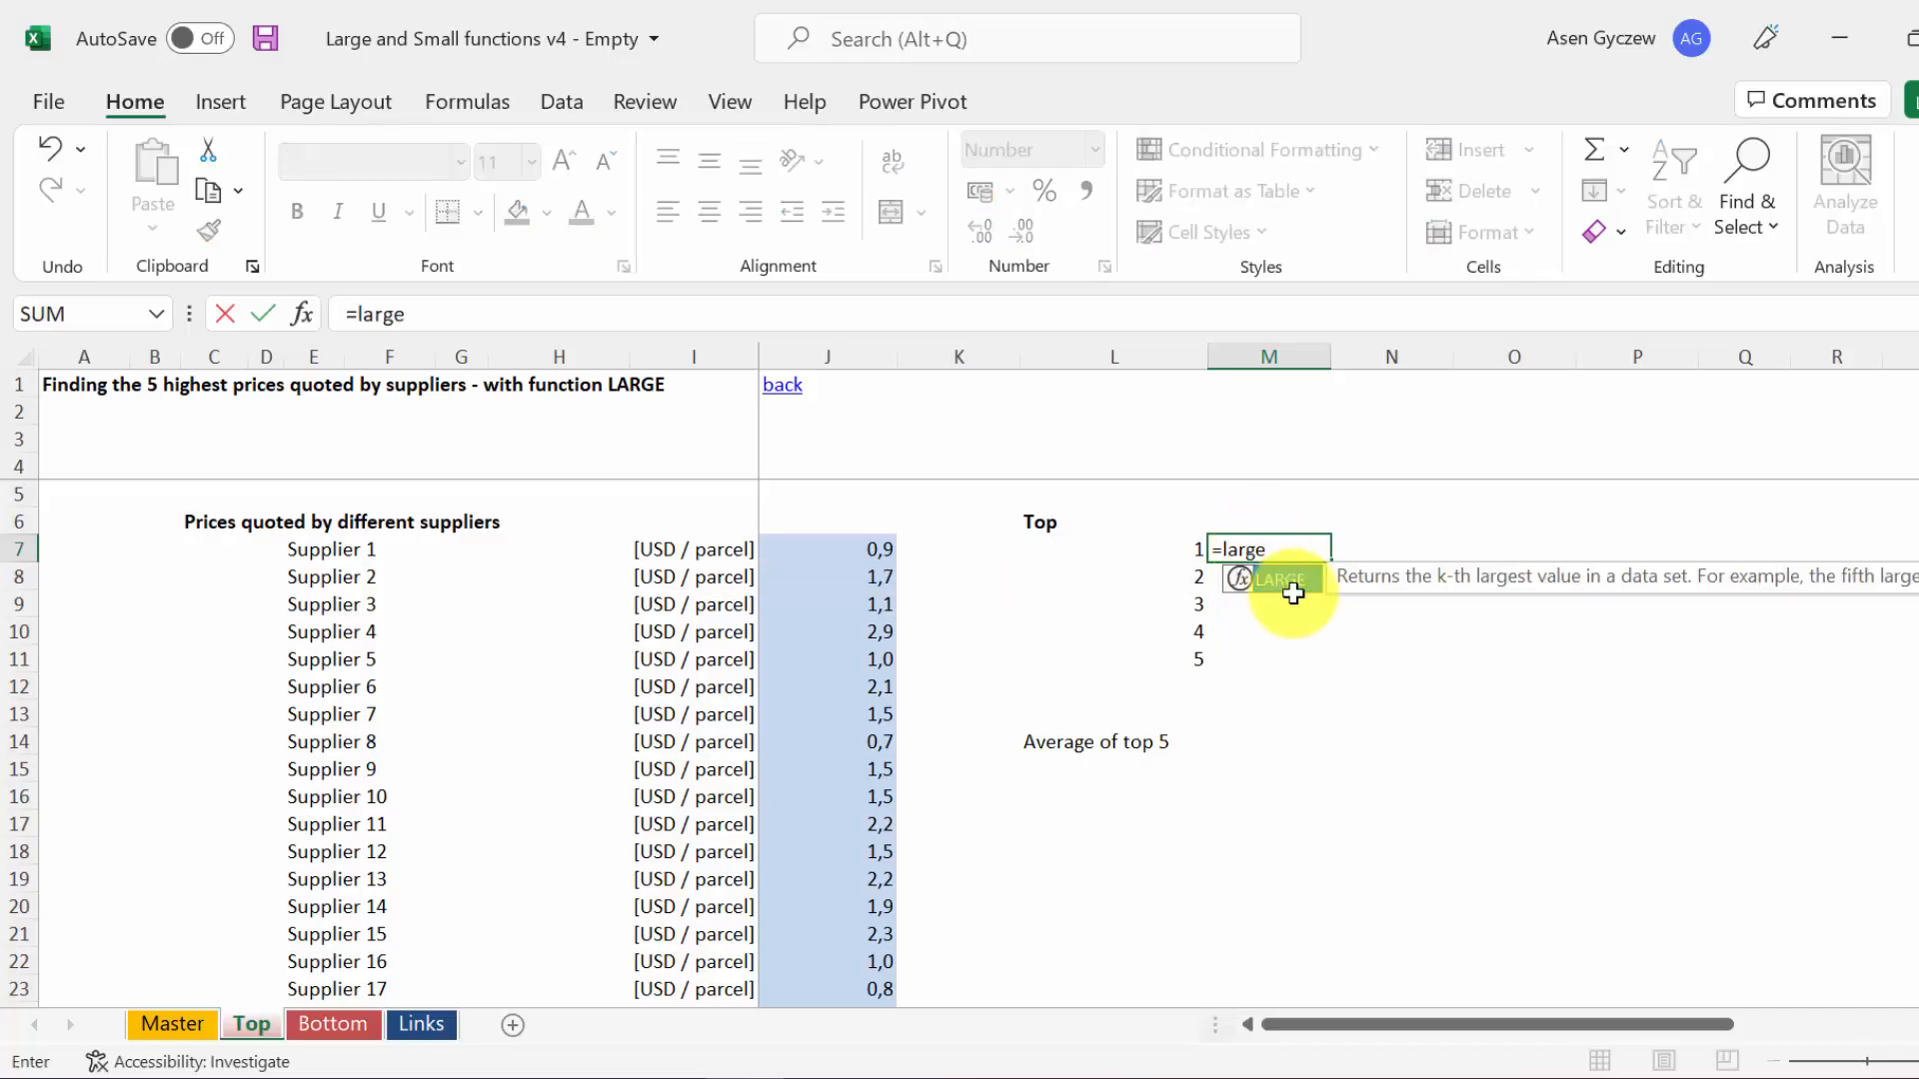
type("(")
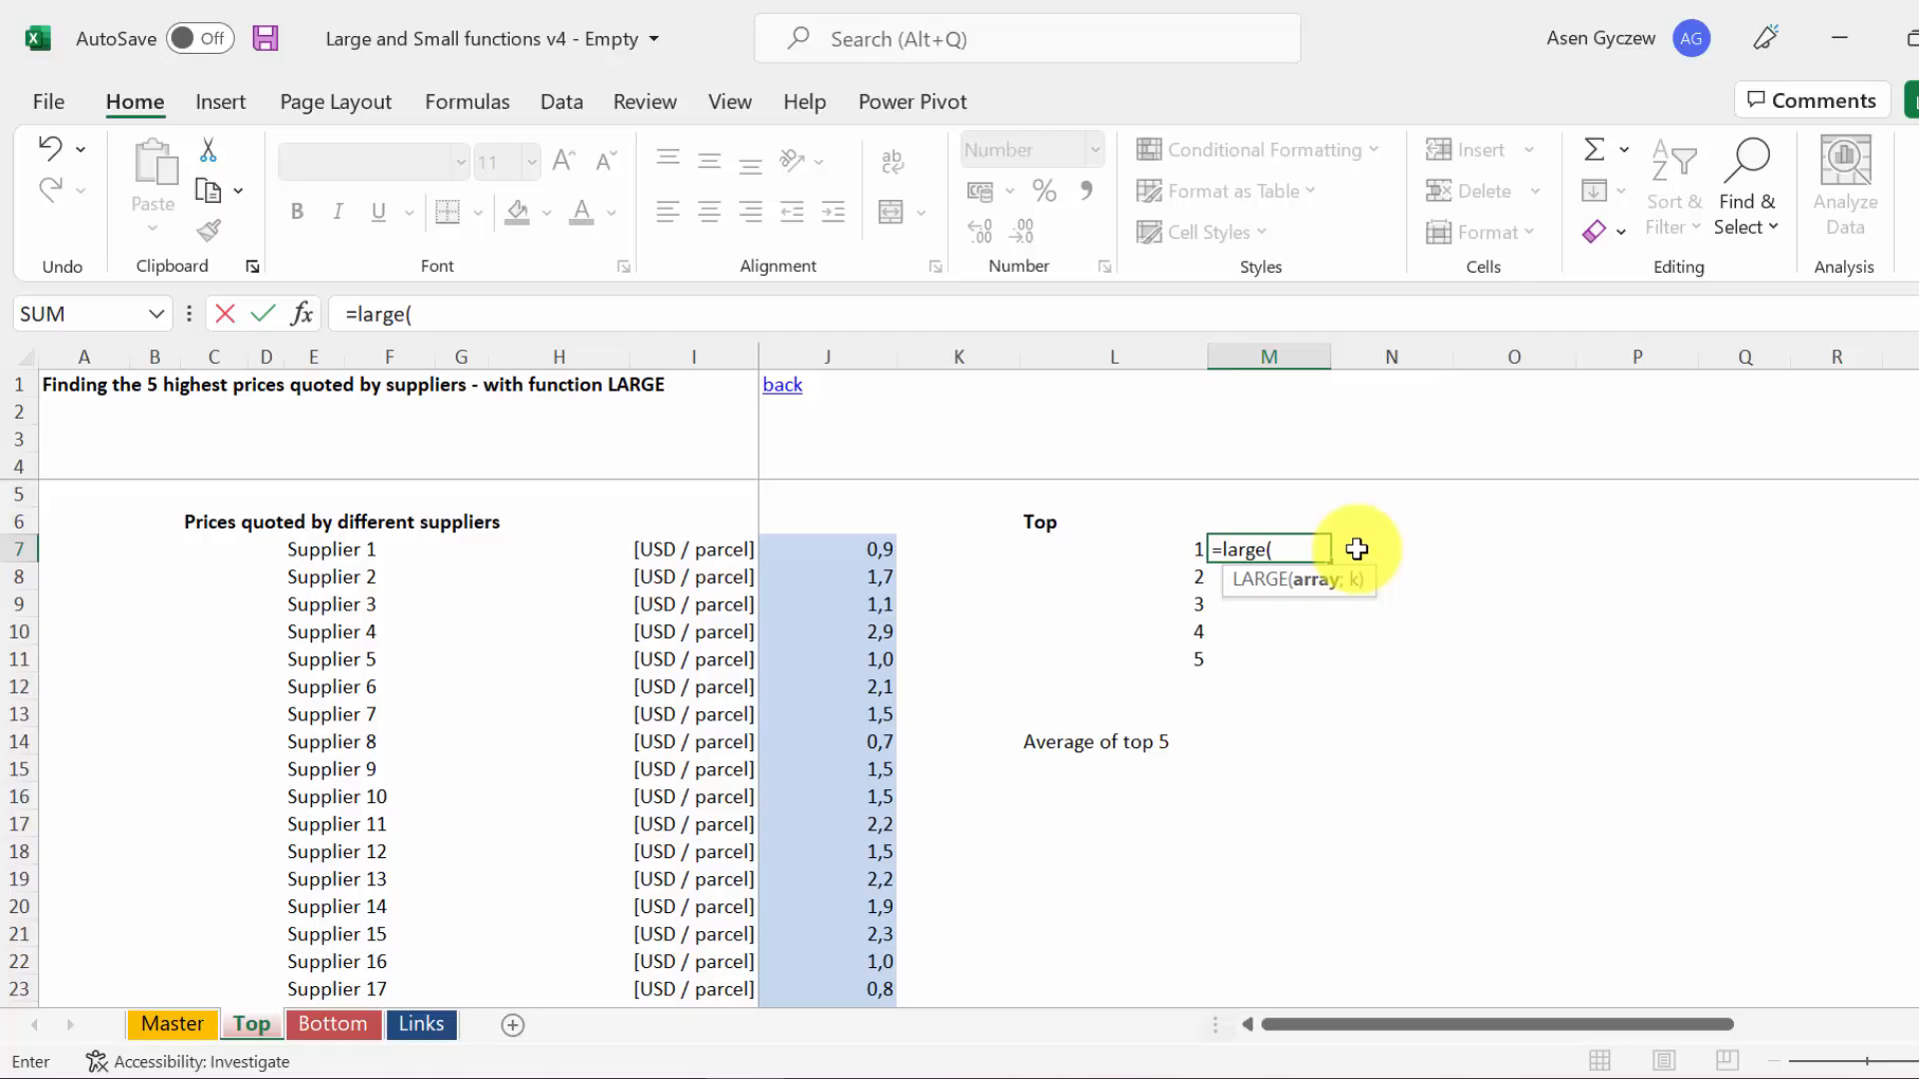
mouse_move(1014, 402)
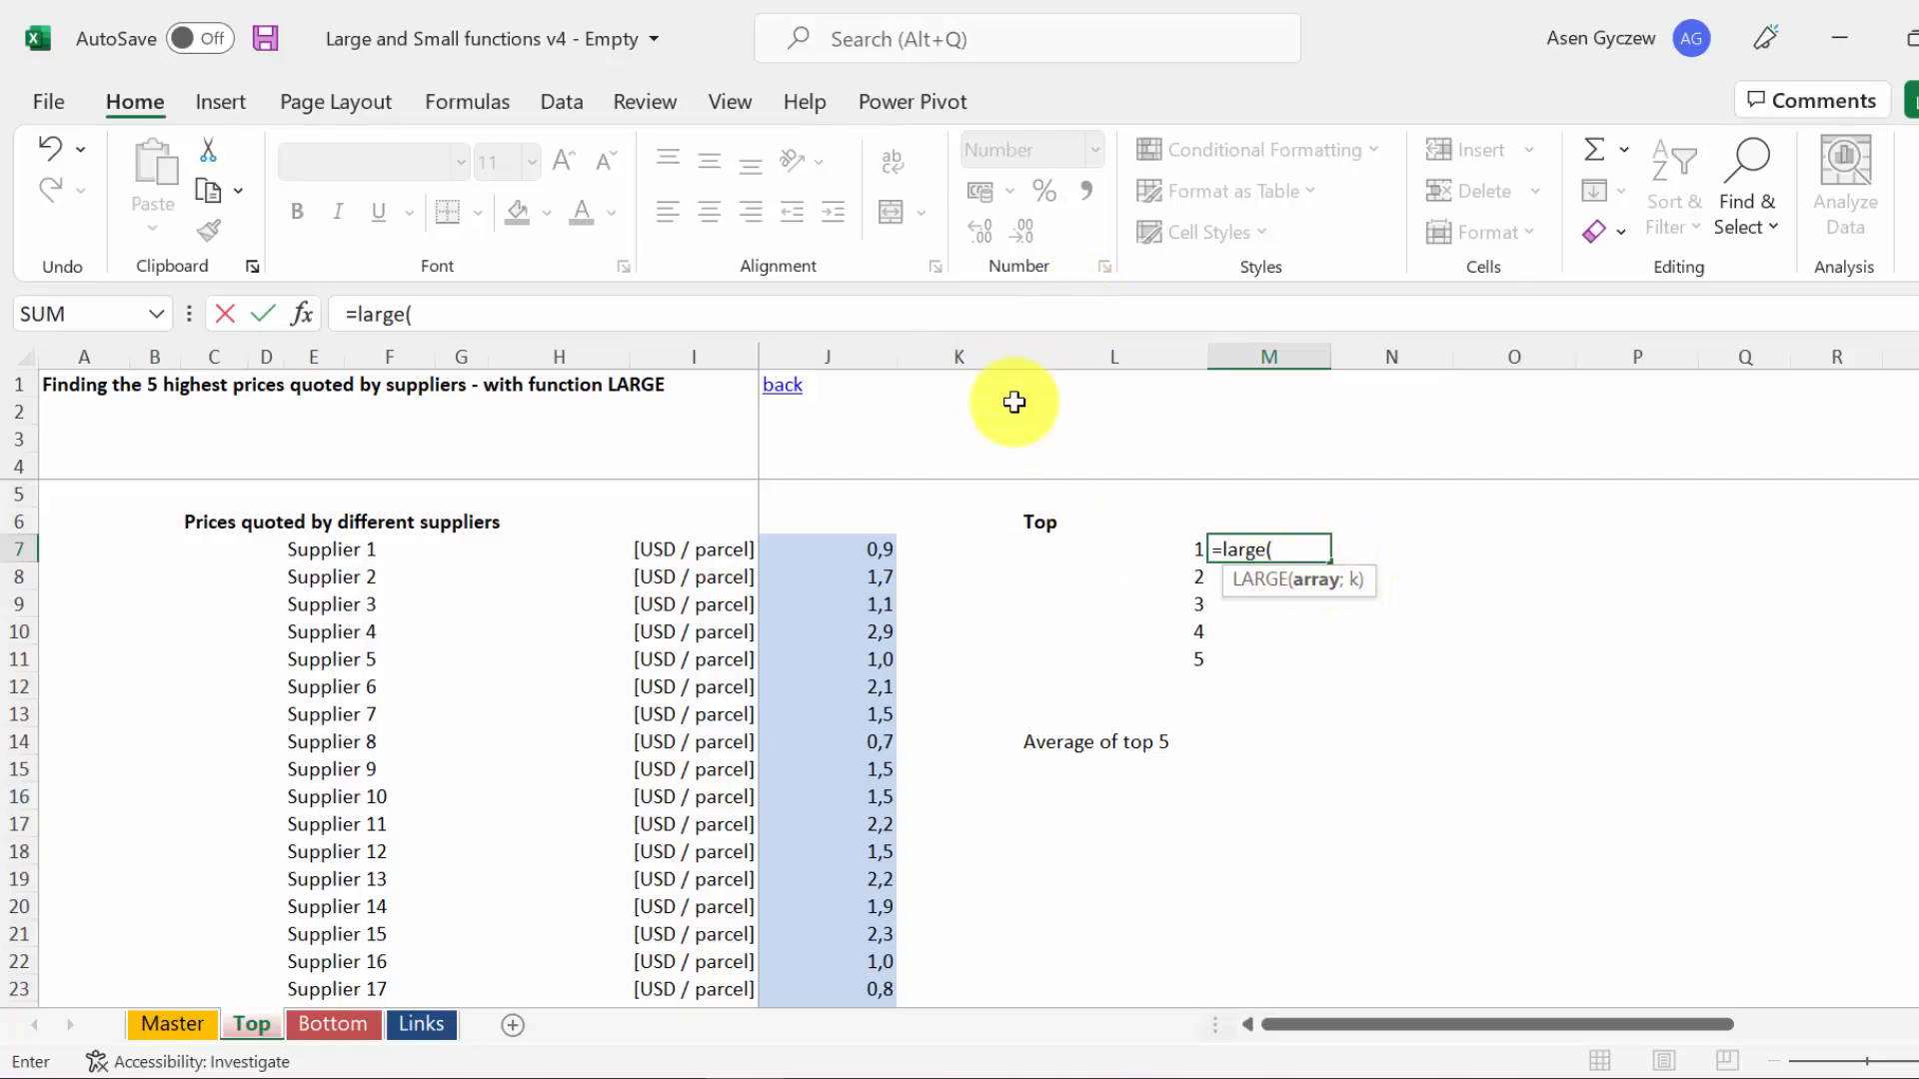
mouse_move(899, 465)
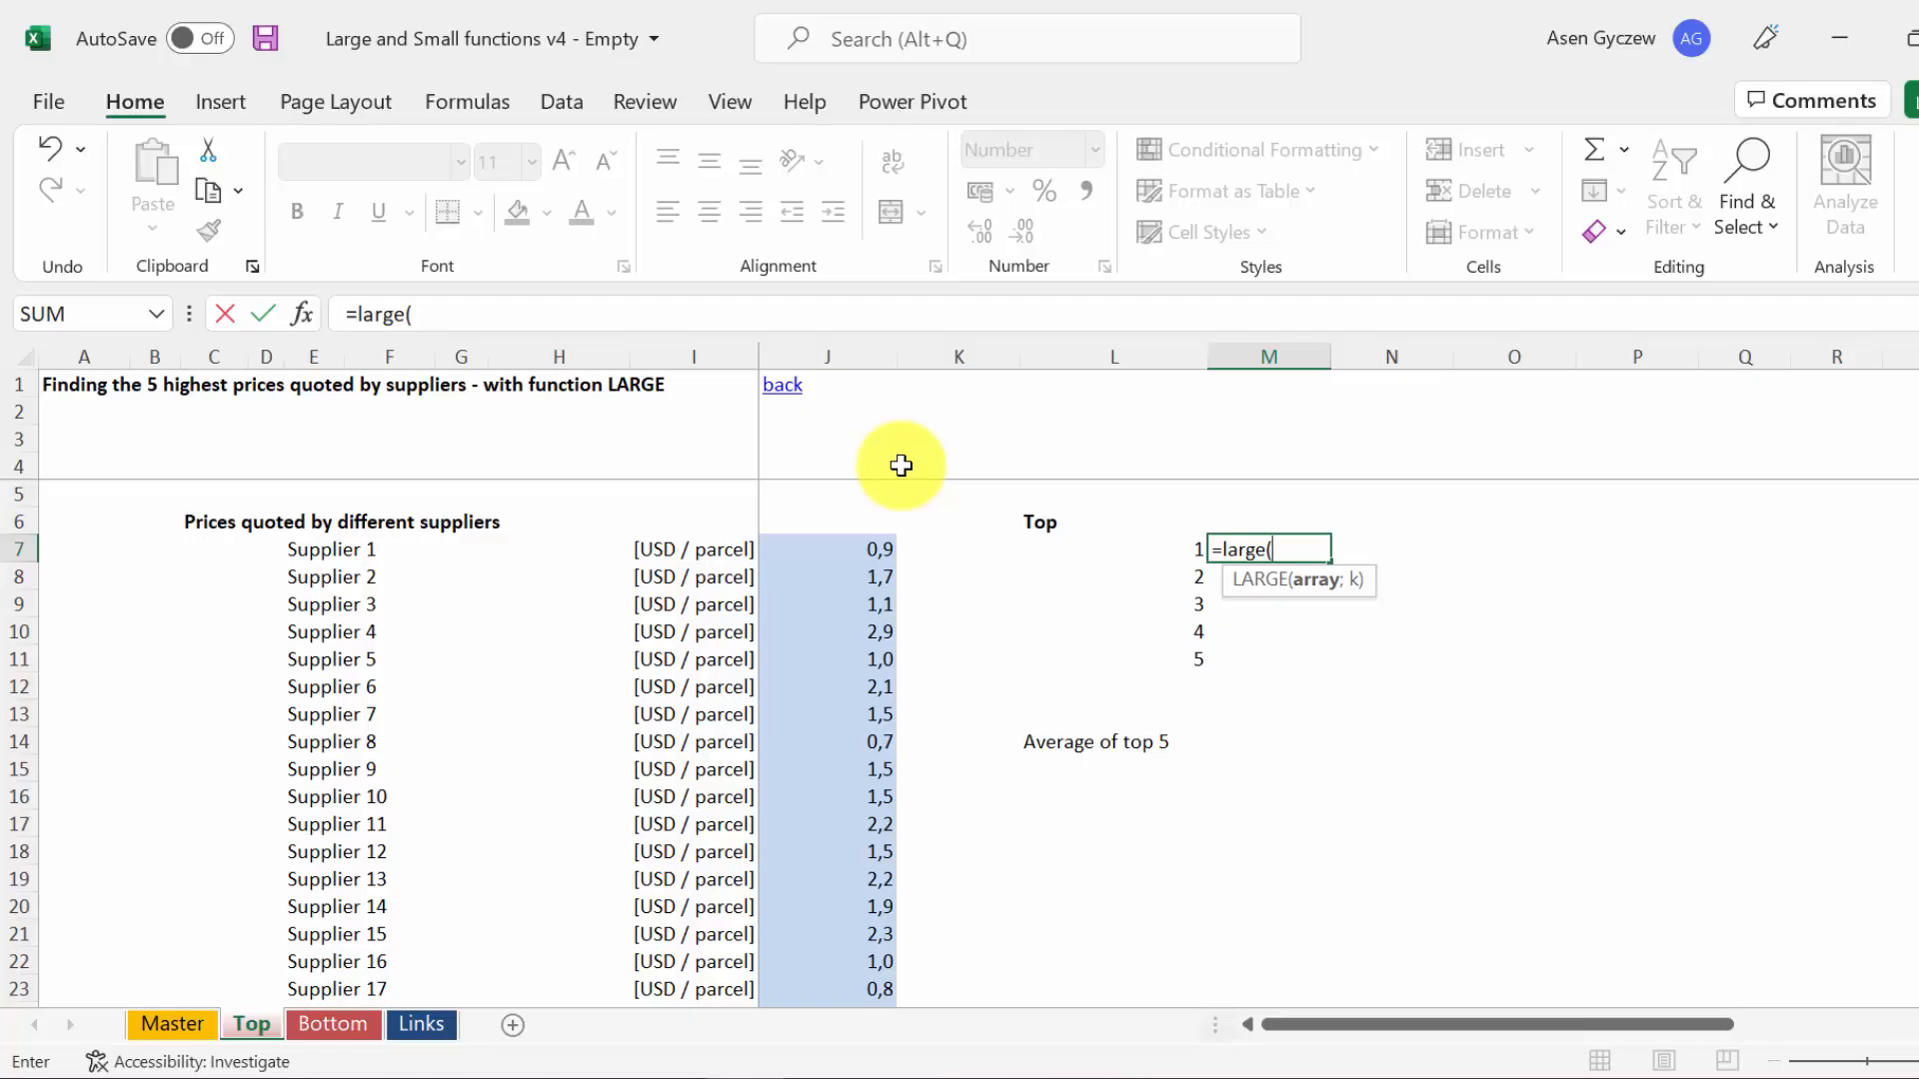
left_click(827, 548)
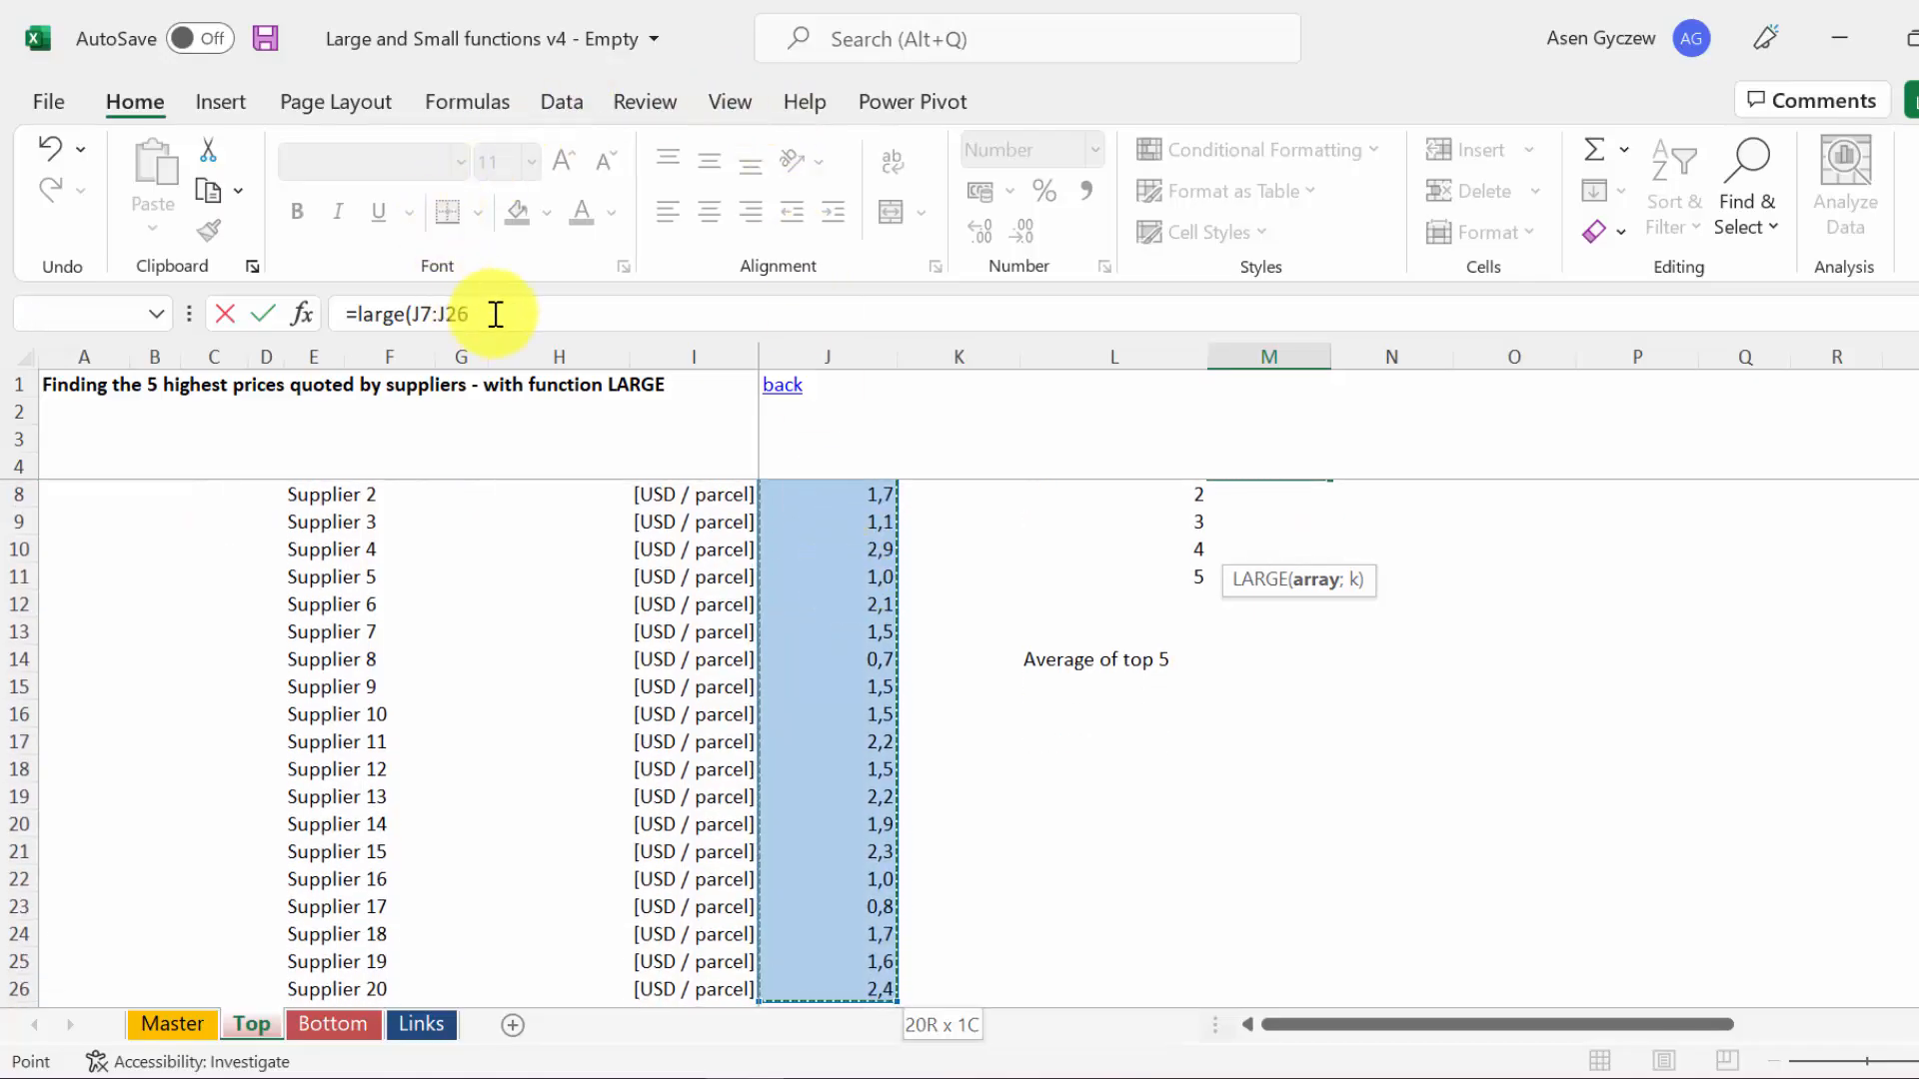
Finish M7 as =LARGE($J$7:$J$26;L7), locking the range and taking the rank from L7.
key("f4")
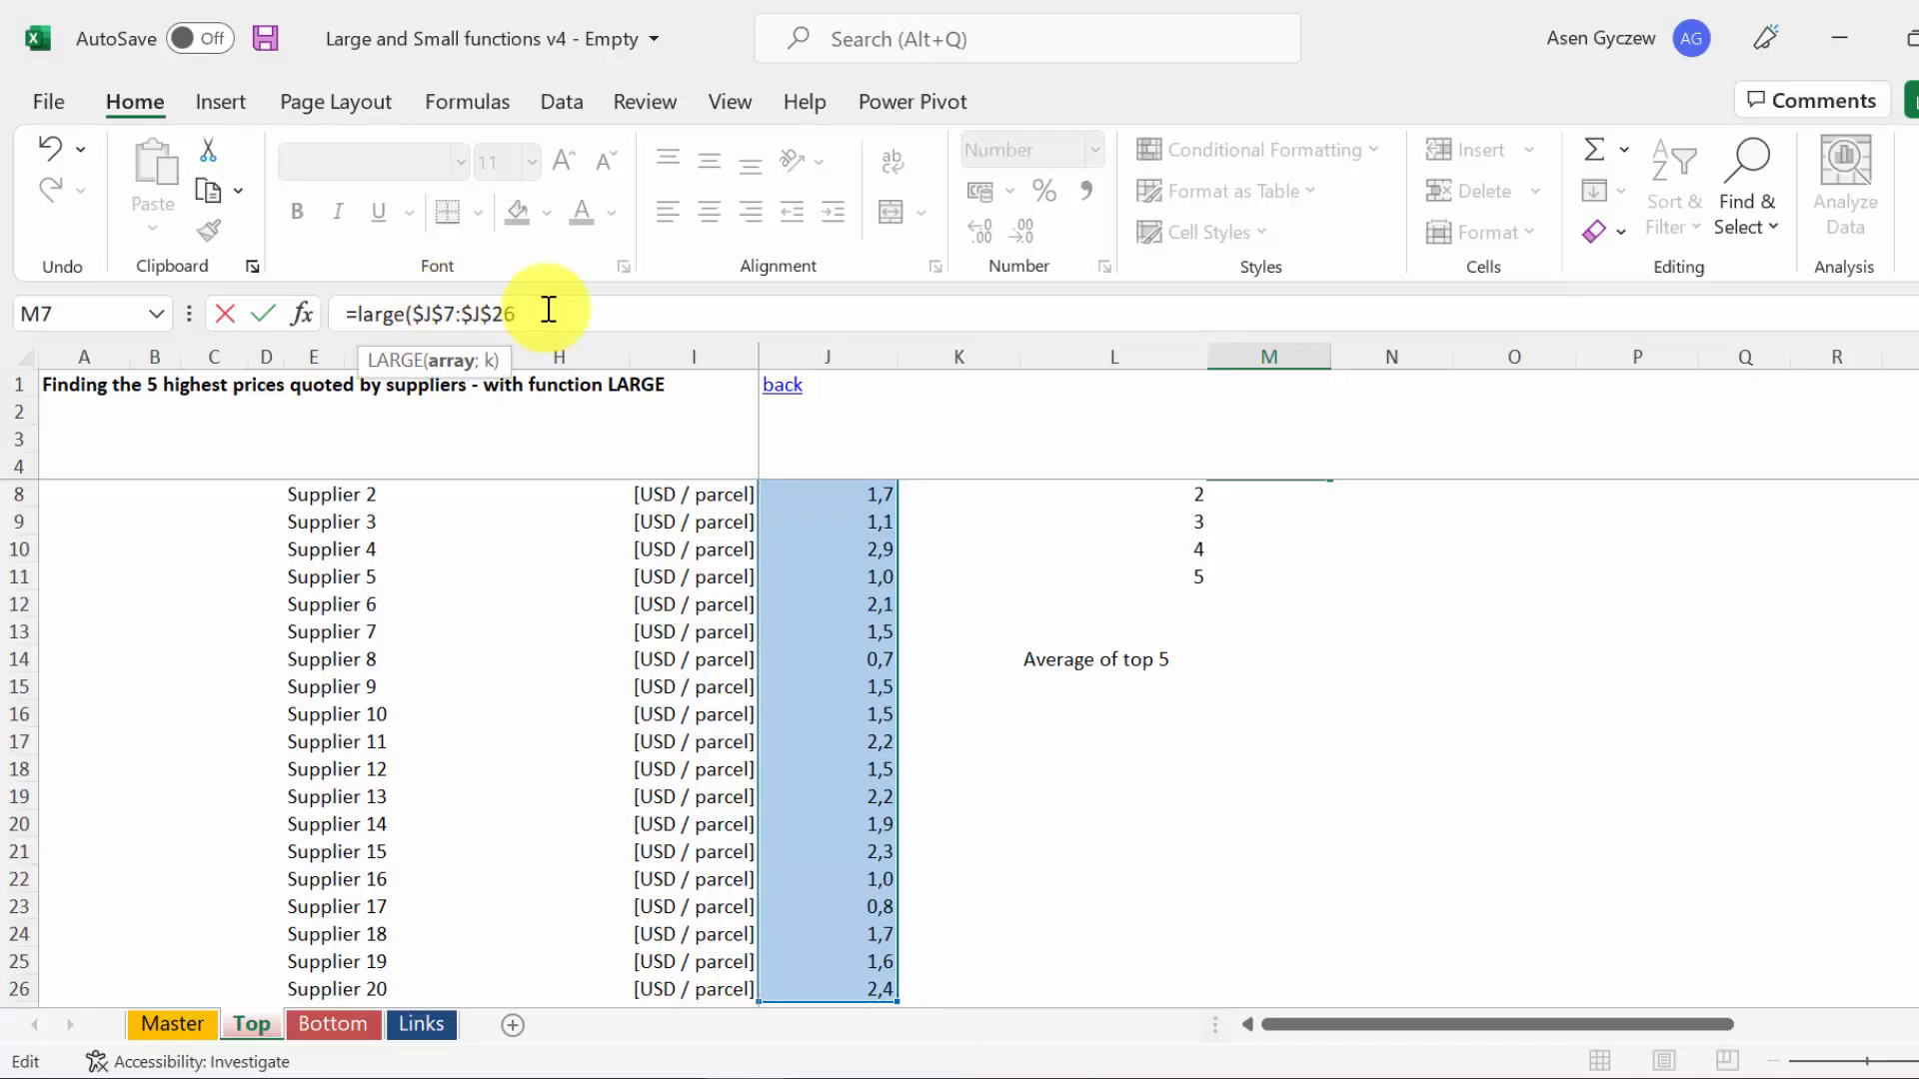
left_click(1113, 548)
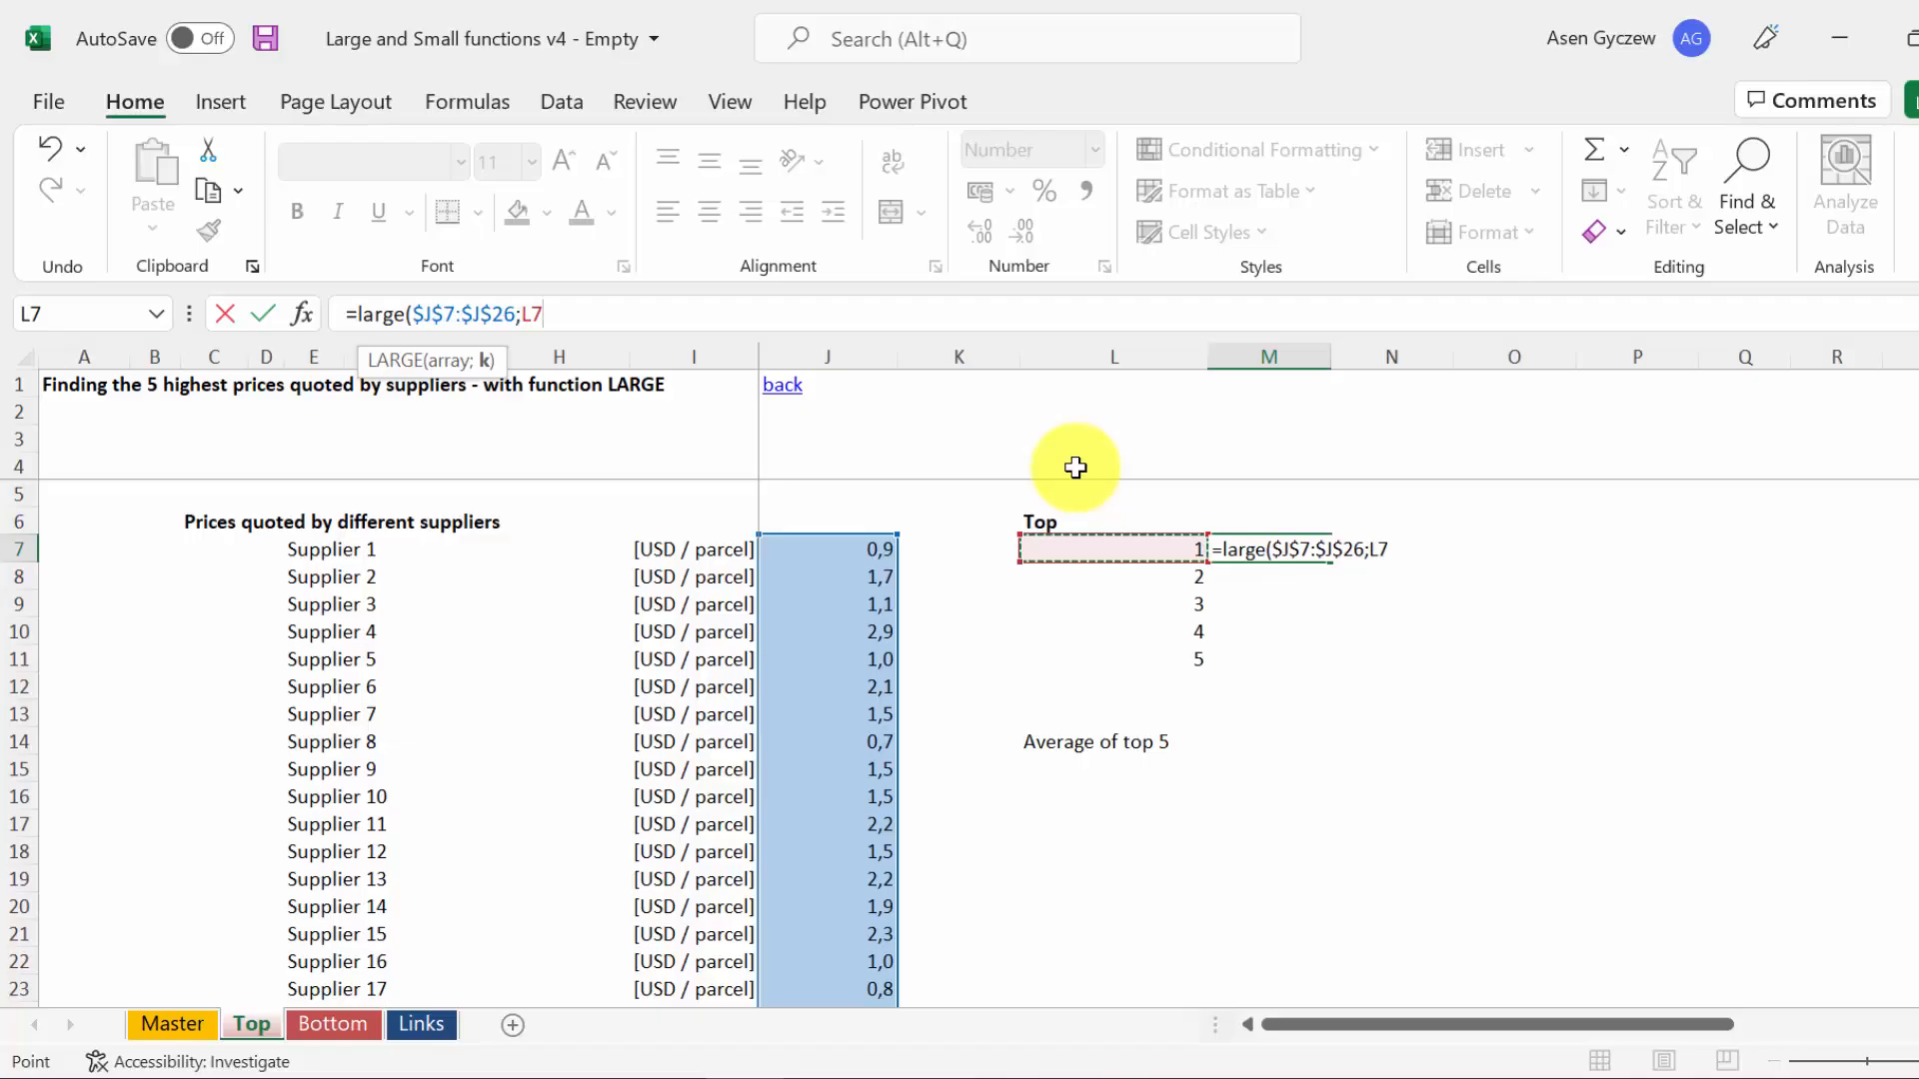
mouse_move(1108, 581)
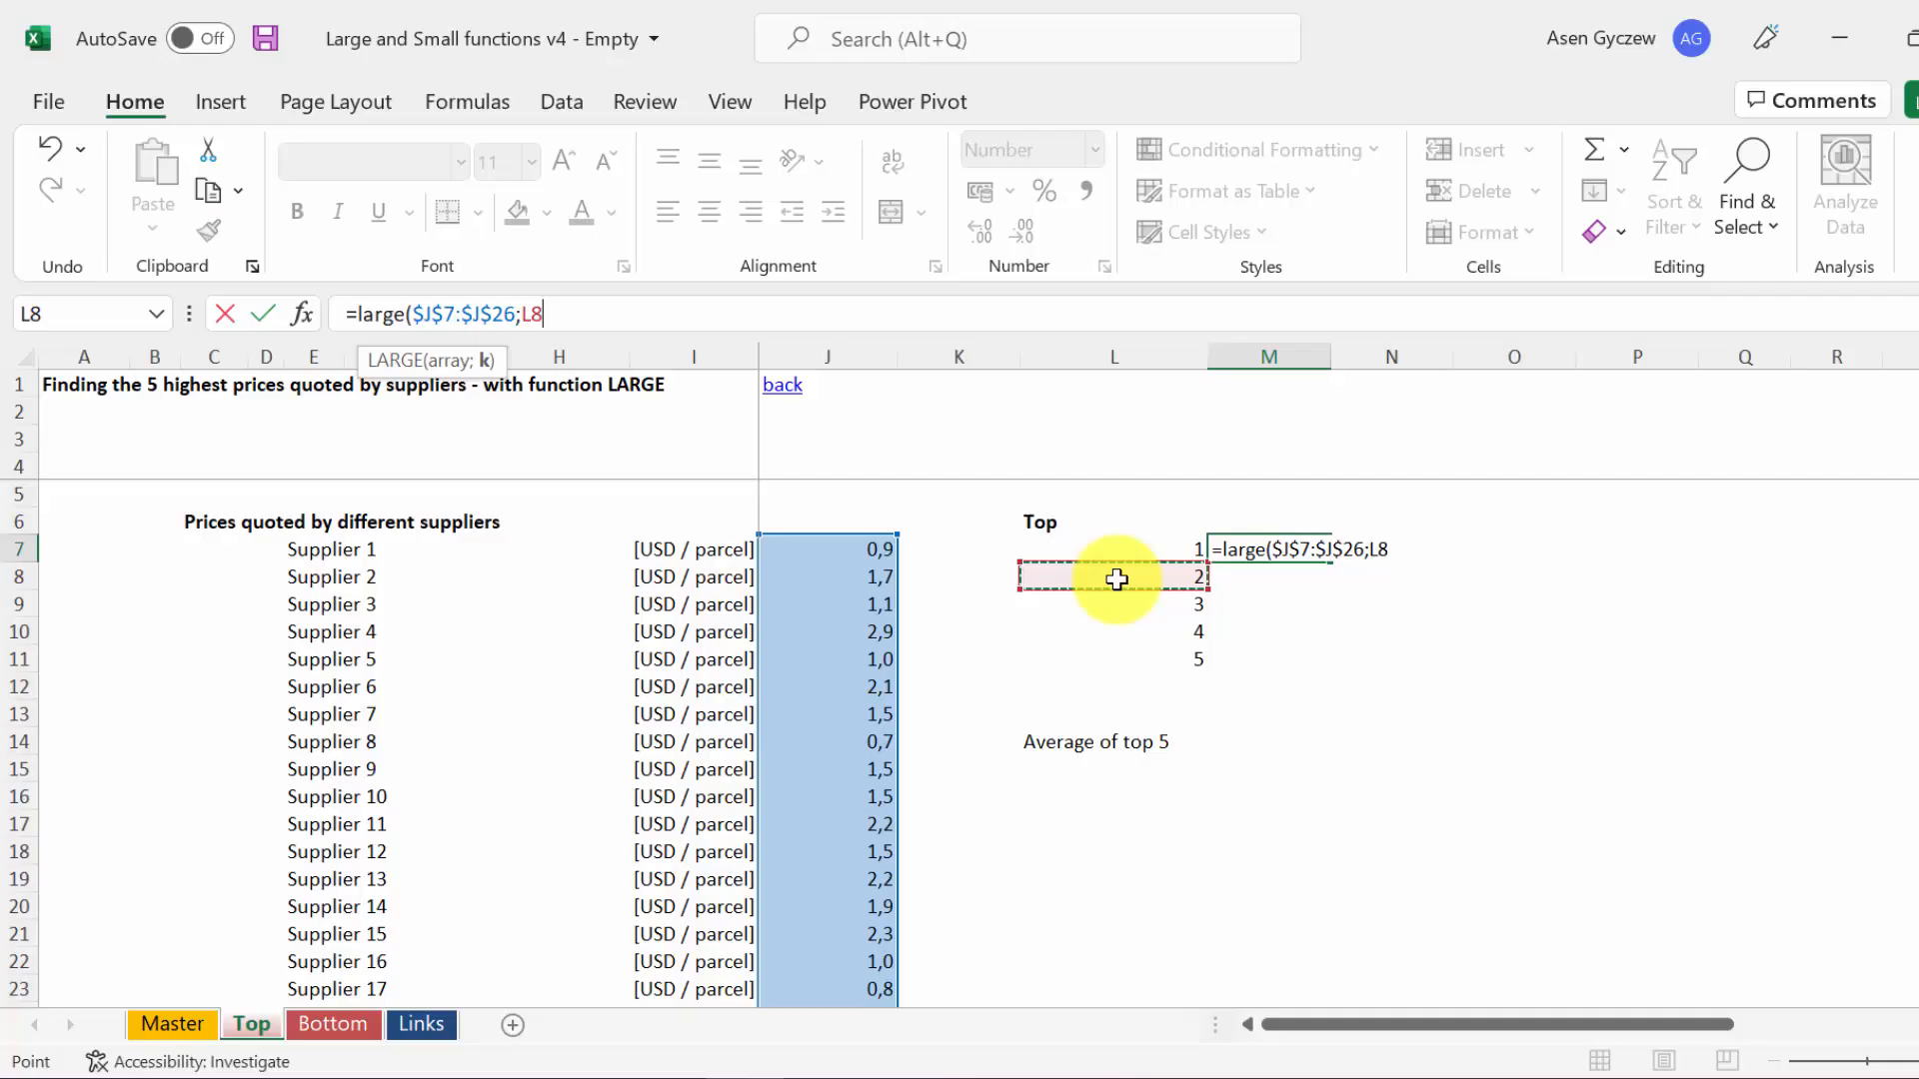
mouse_move(1120, 609)
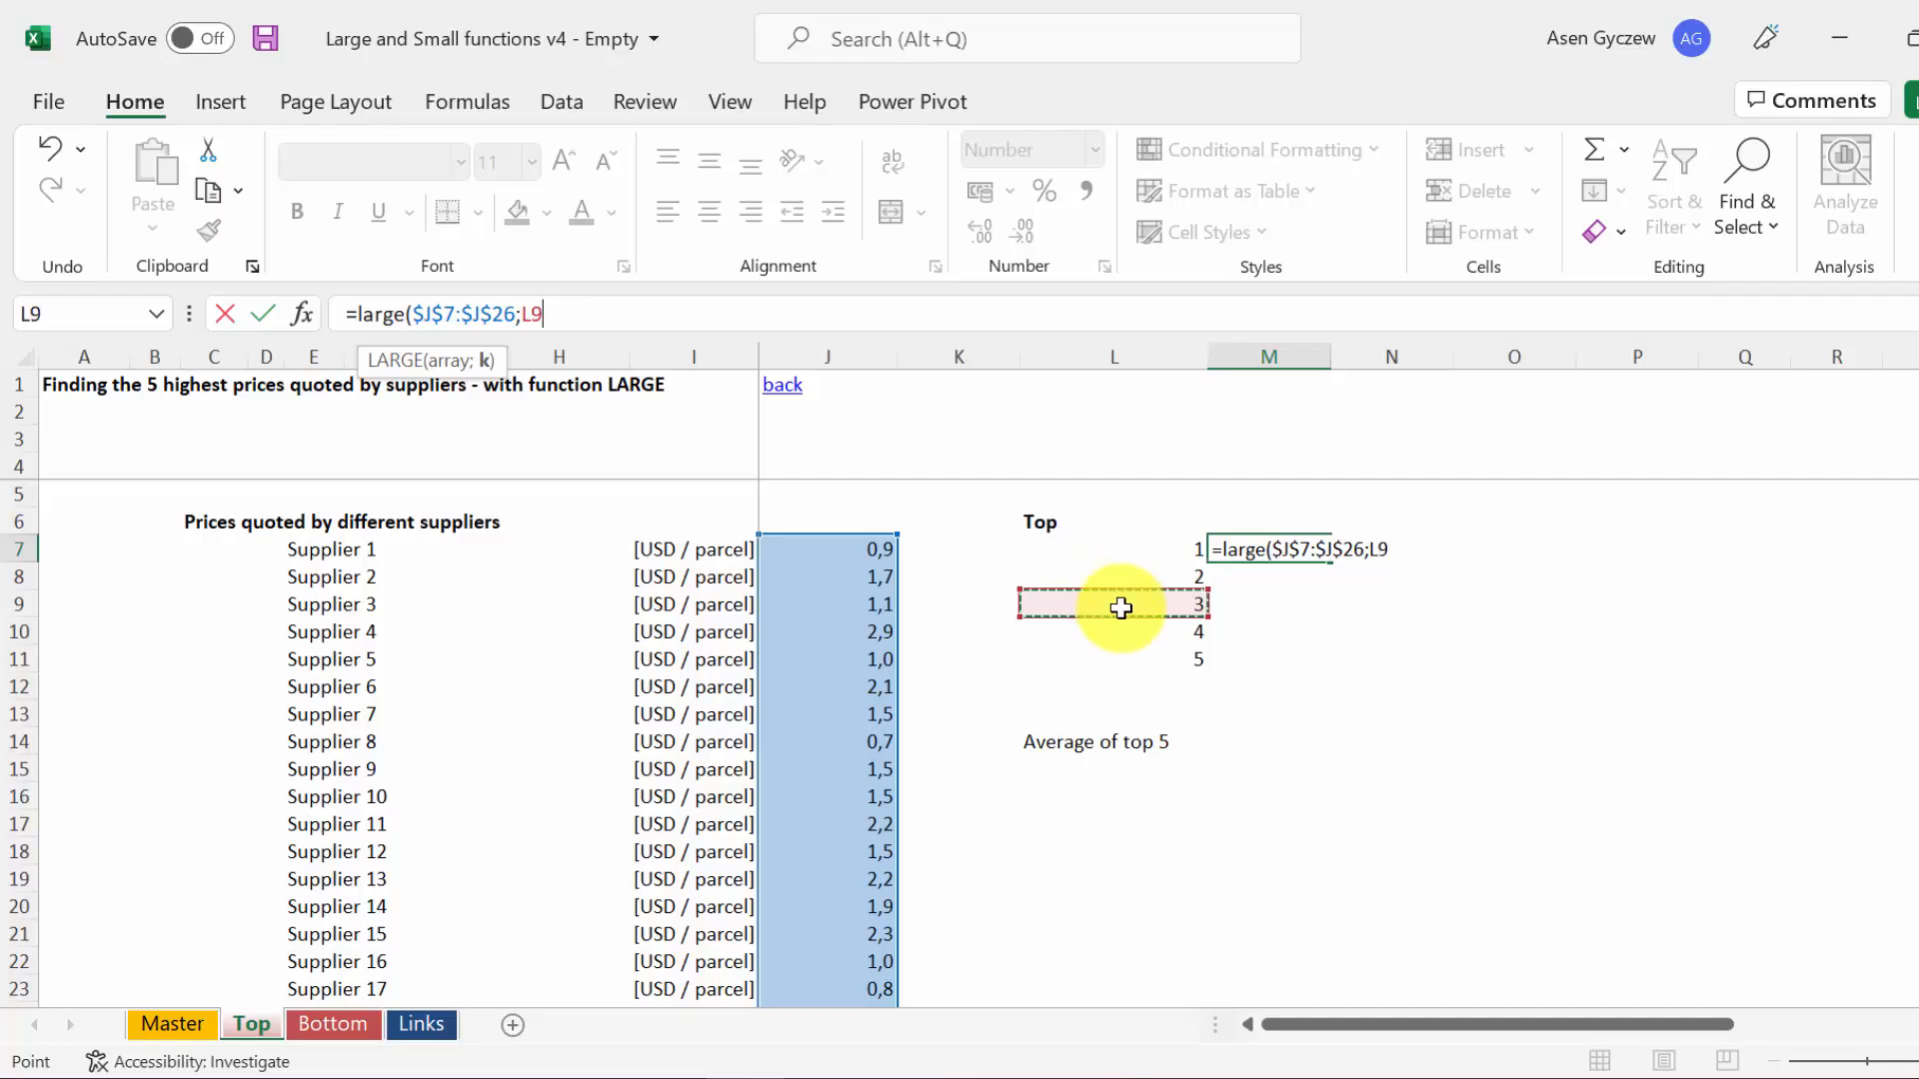
left_click(1081, 548)
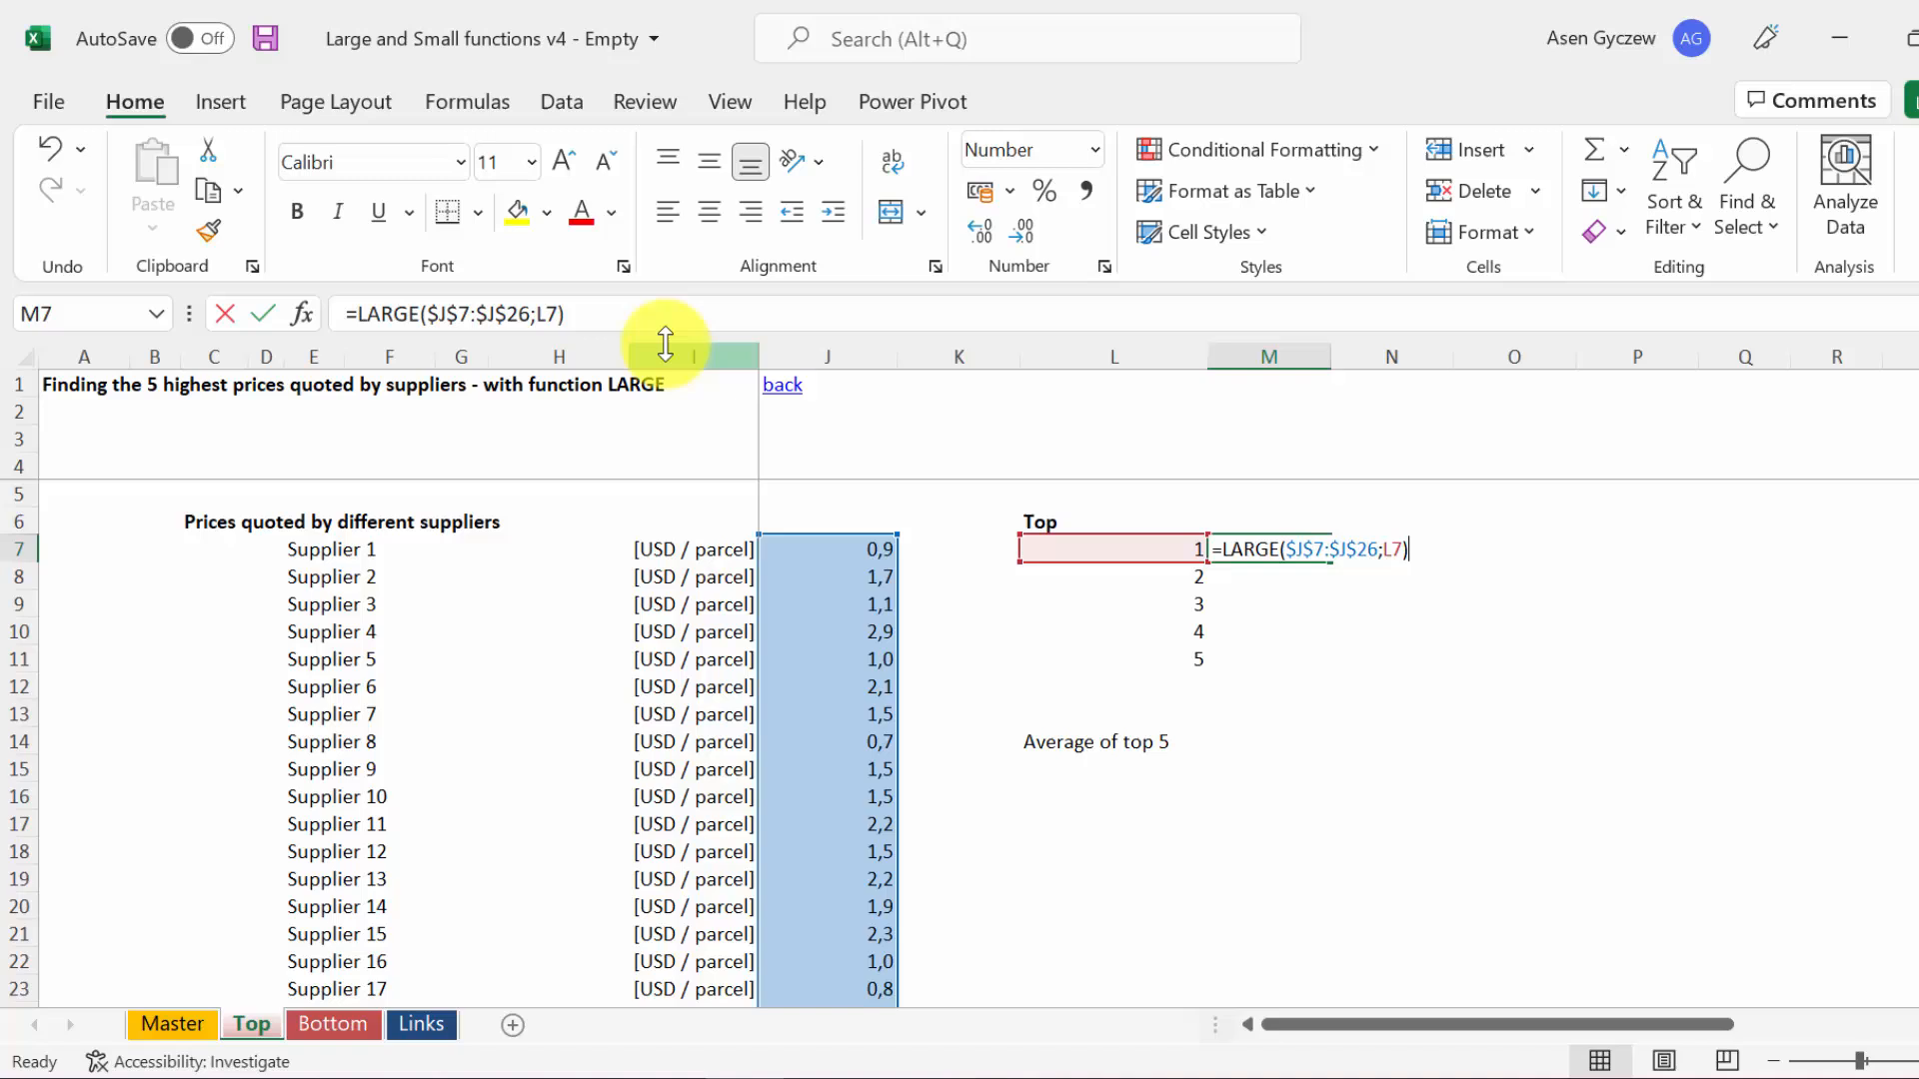
Copy the LARGE formula down M7:M11 and test by raising Supplier 2's price to 10,0.
key("enter")
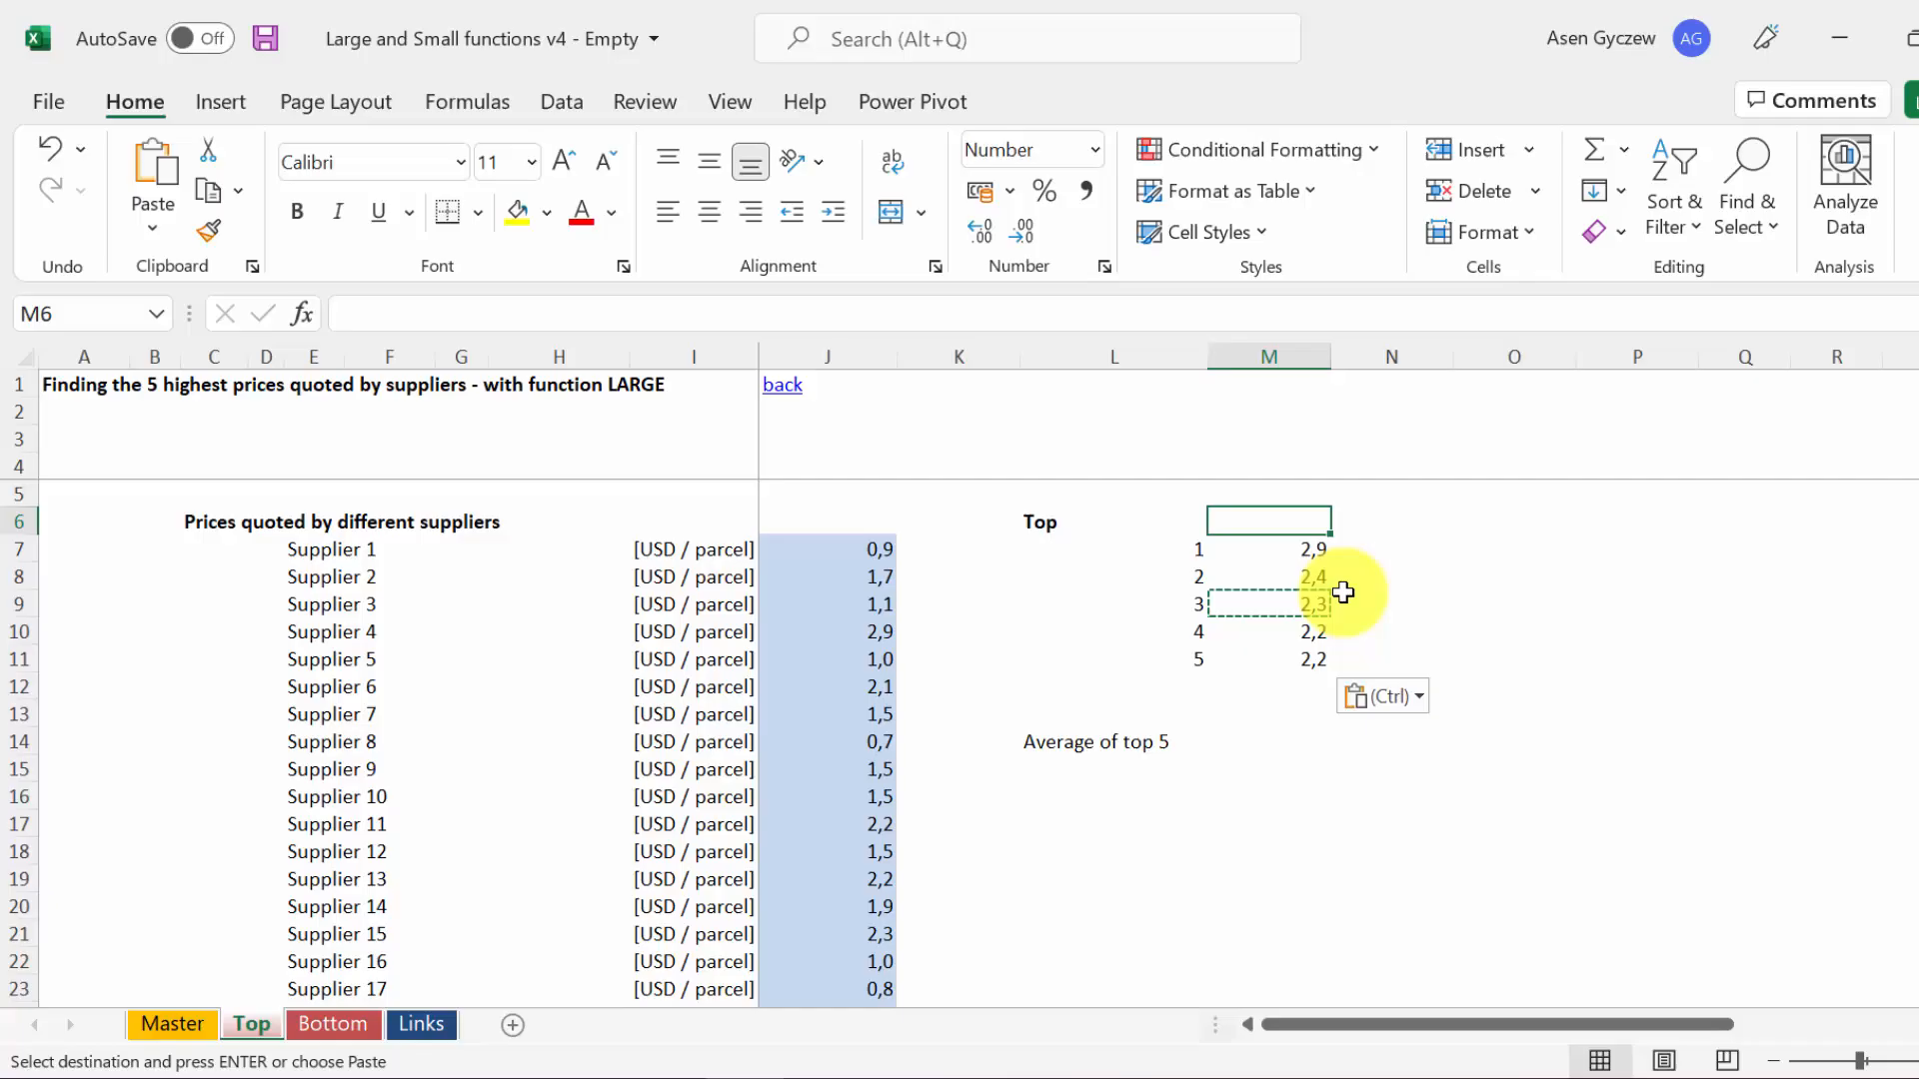
left_click(1113, 575)
type("10")
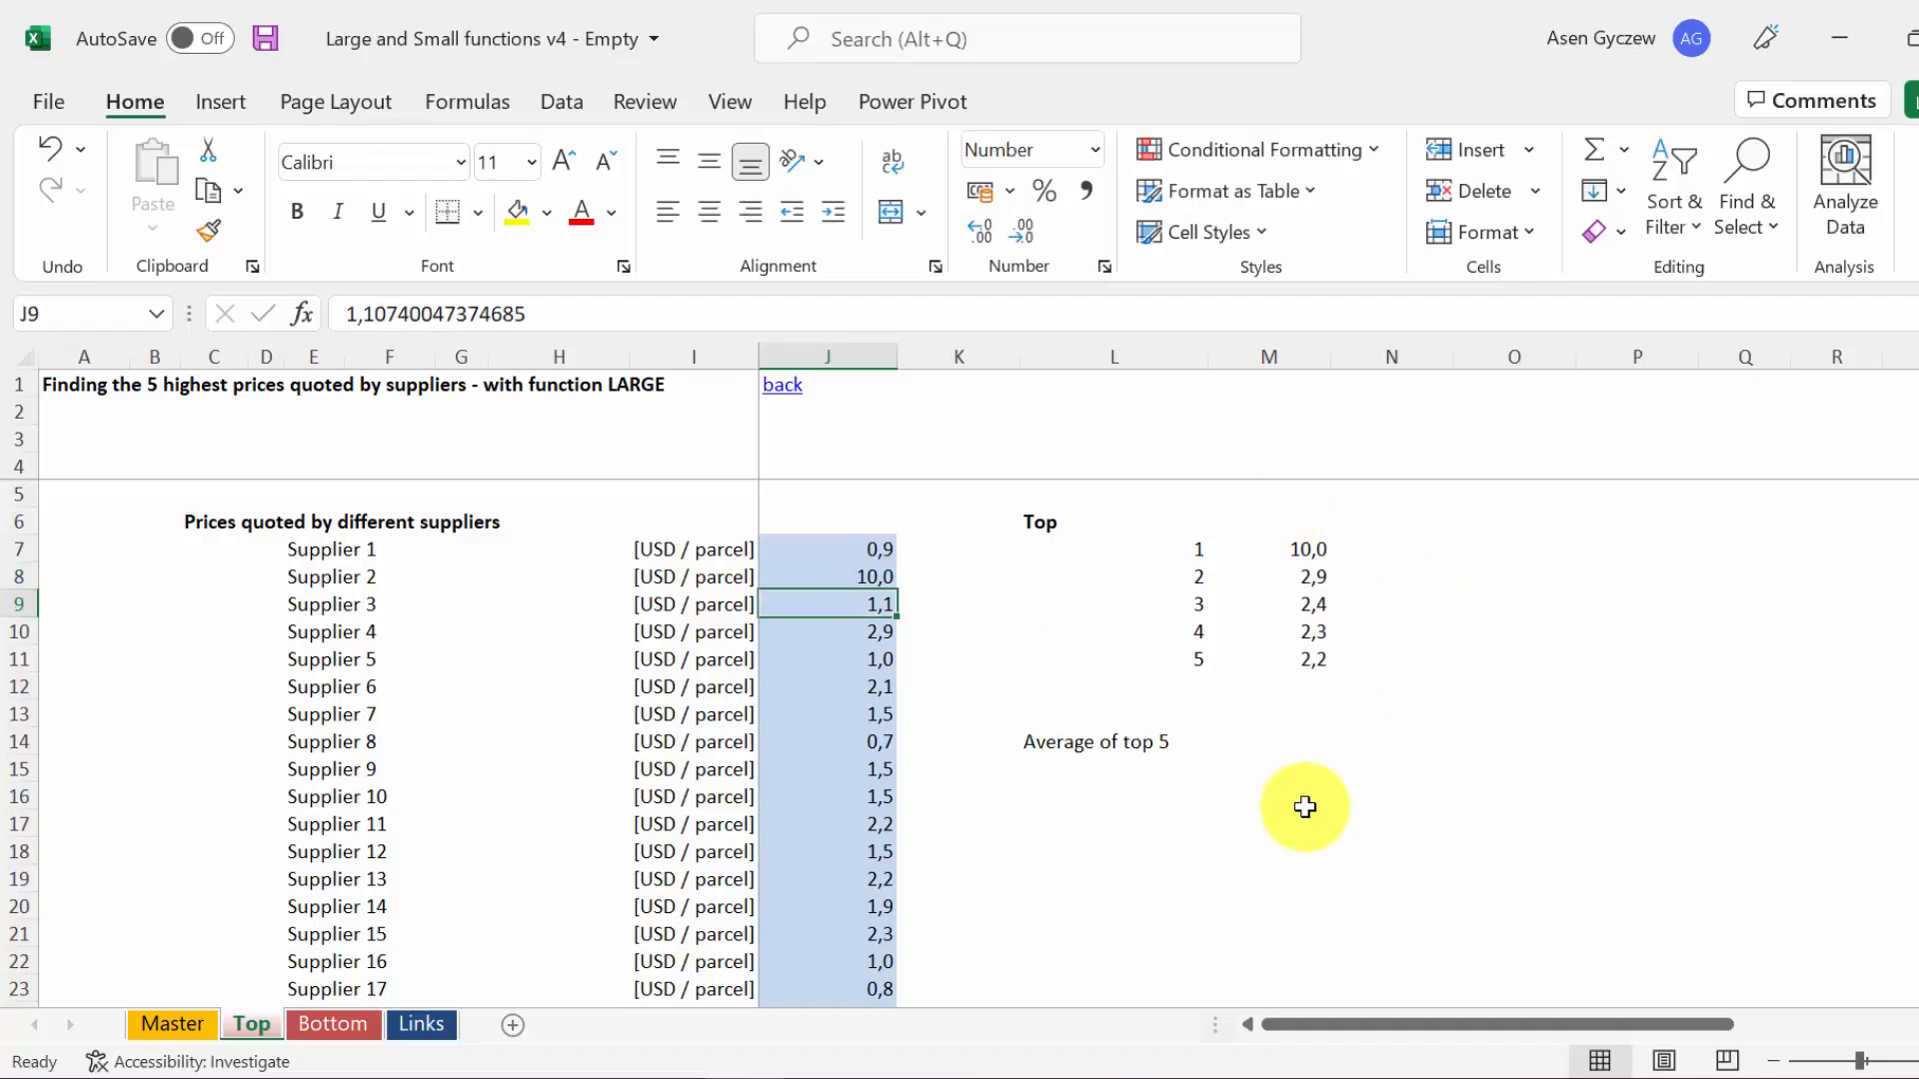
mouse_move(1309, 762)
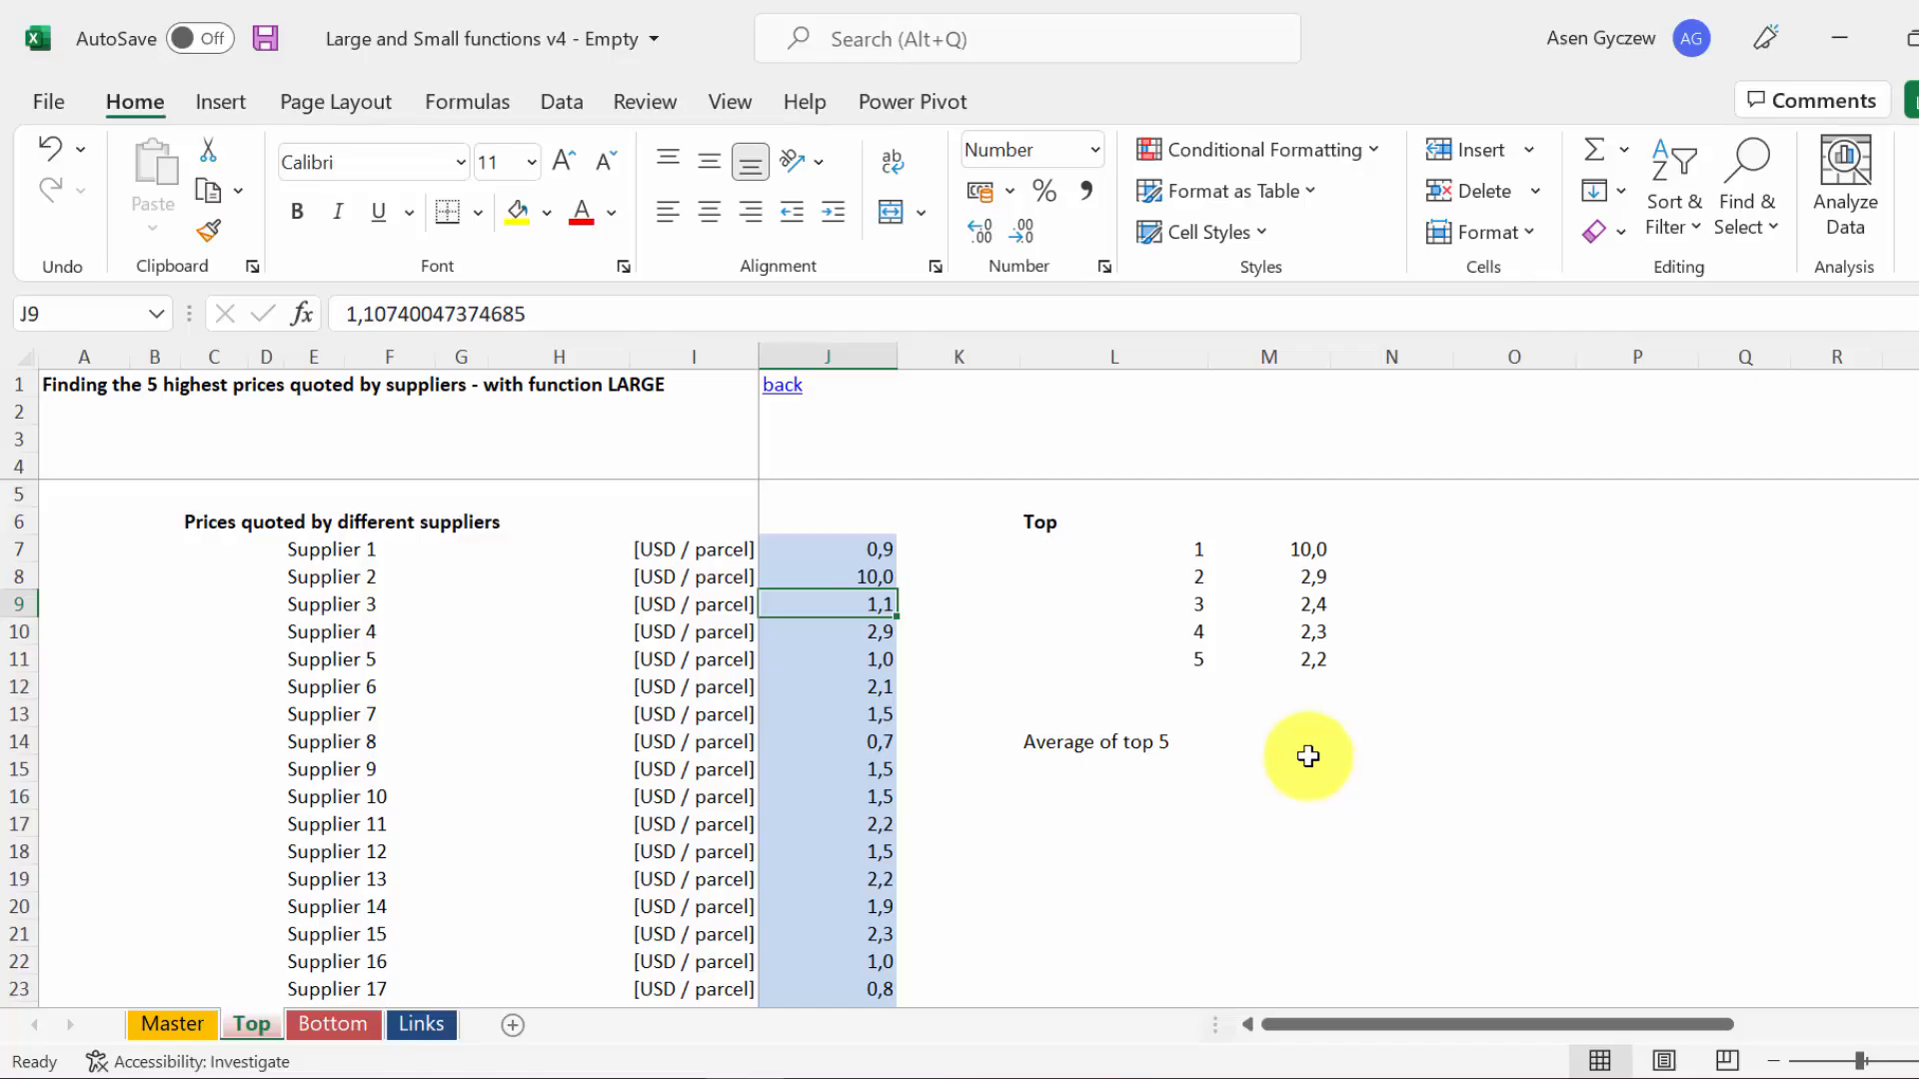
Enter =AVERAGE(M7:M11) in M14 giving 4,0, then review the M7 formula.
type("=a")
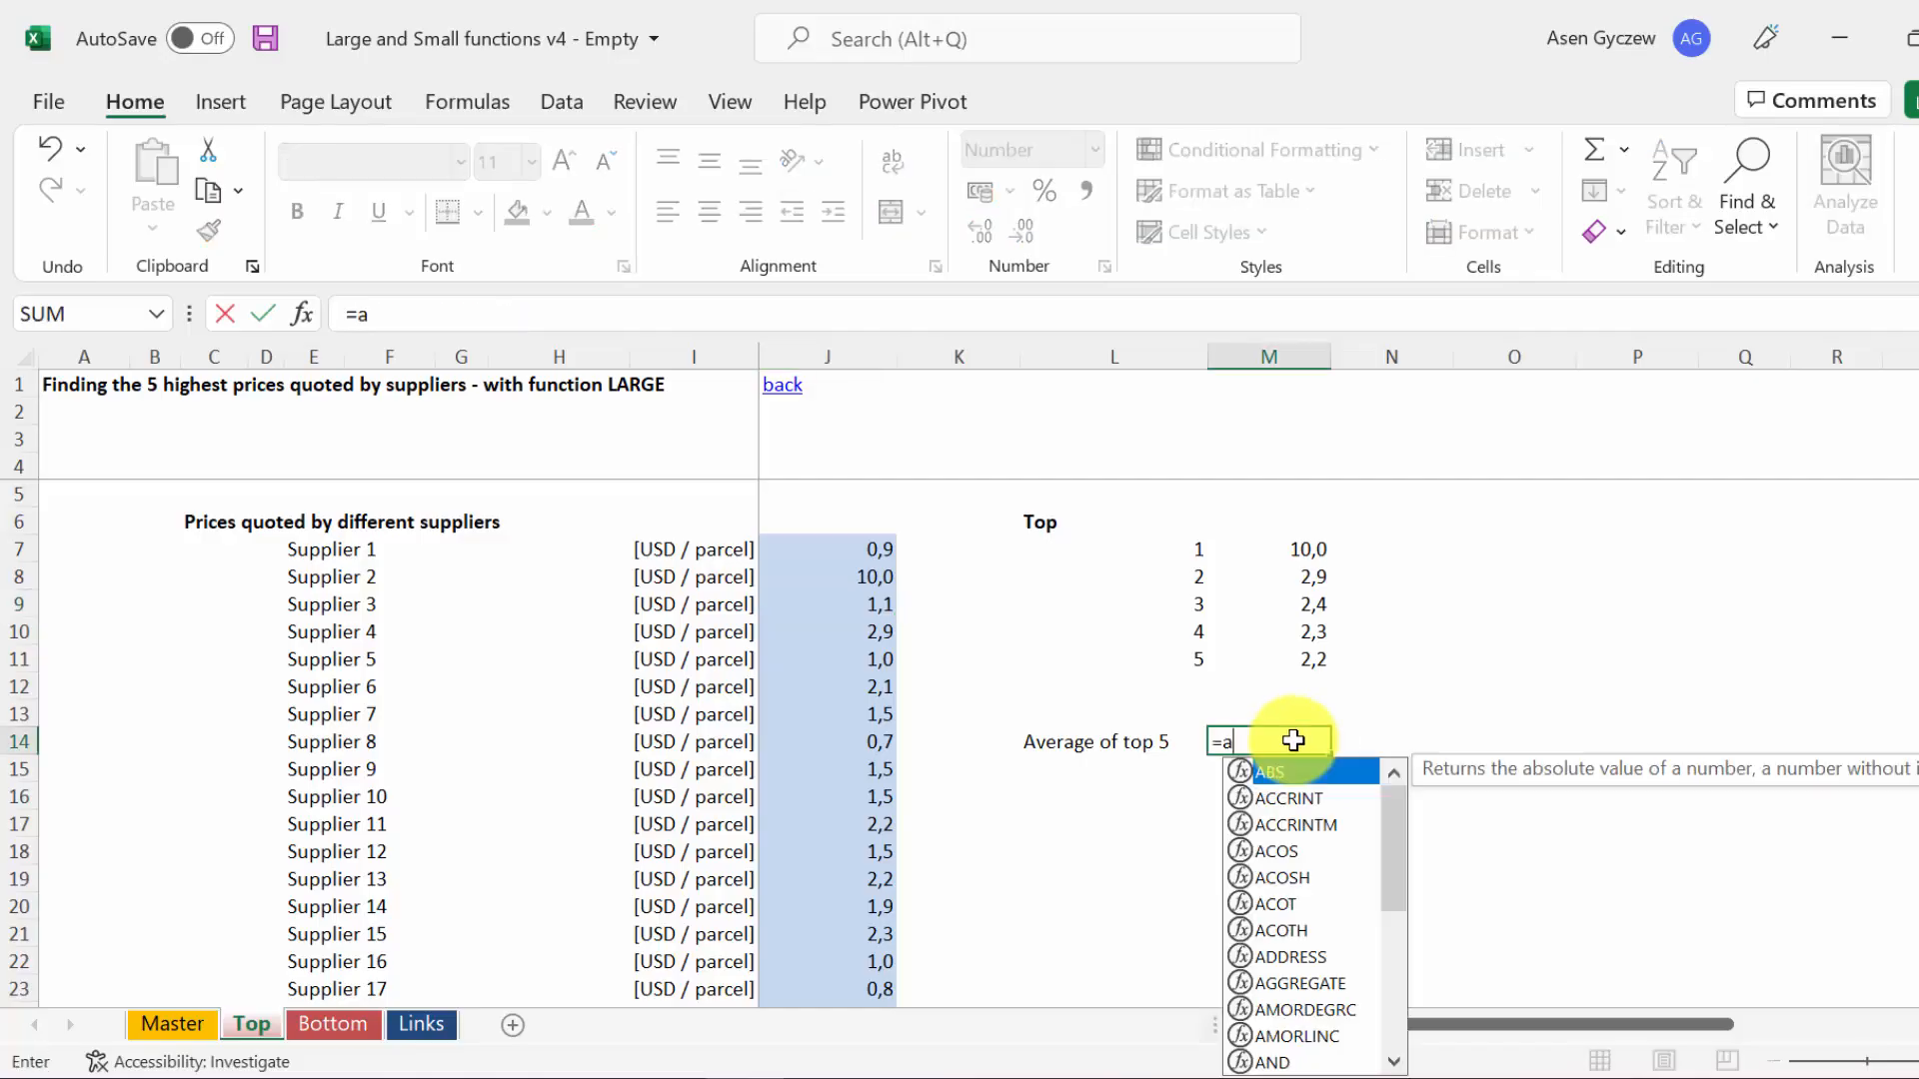
type("verage(")
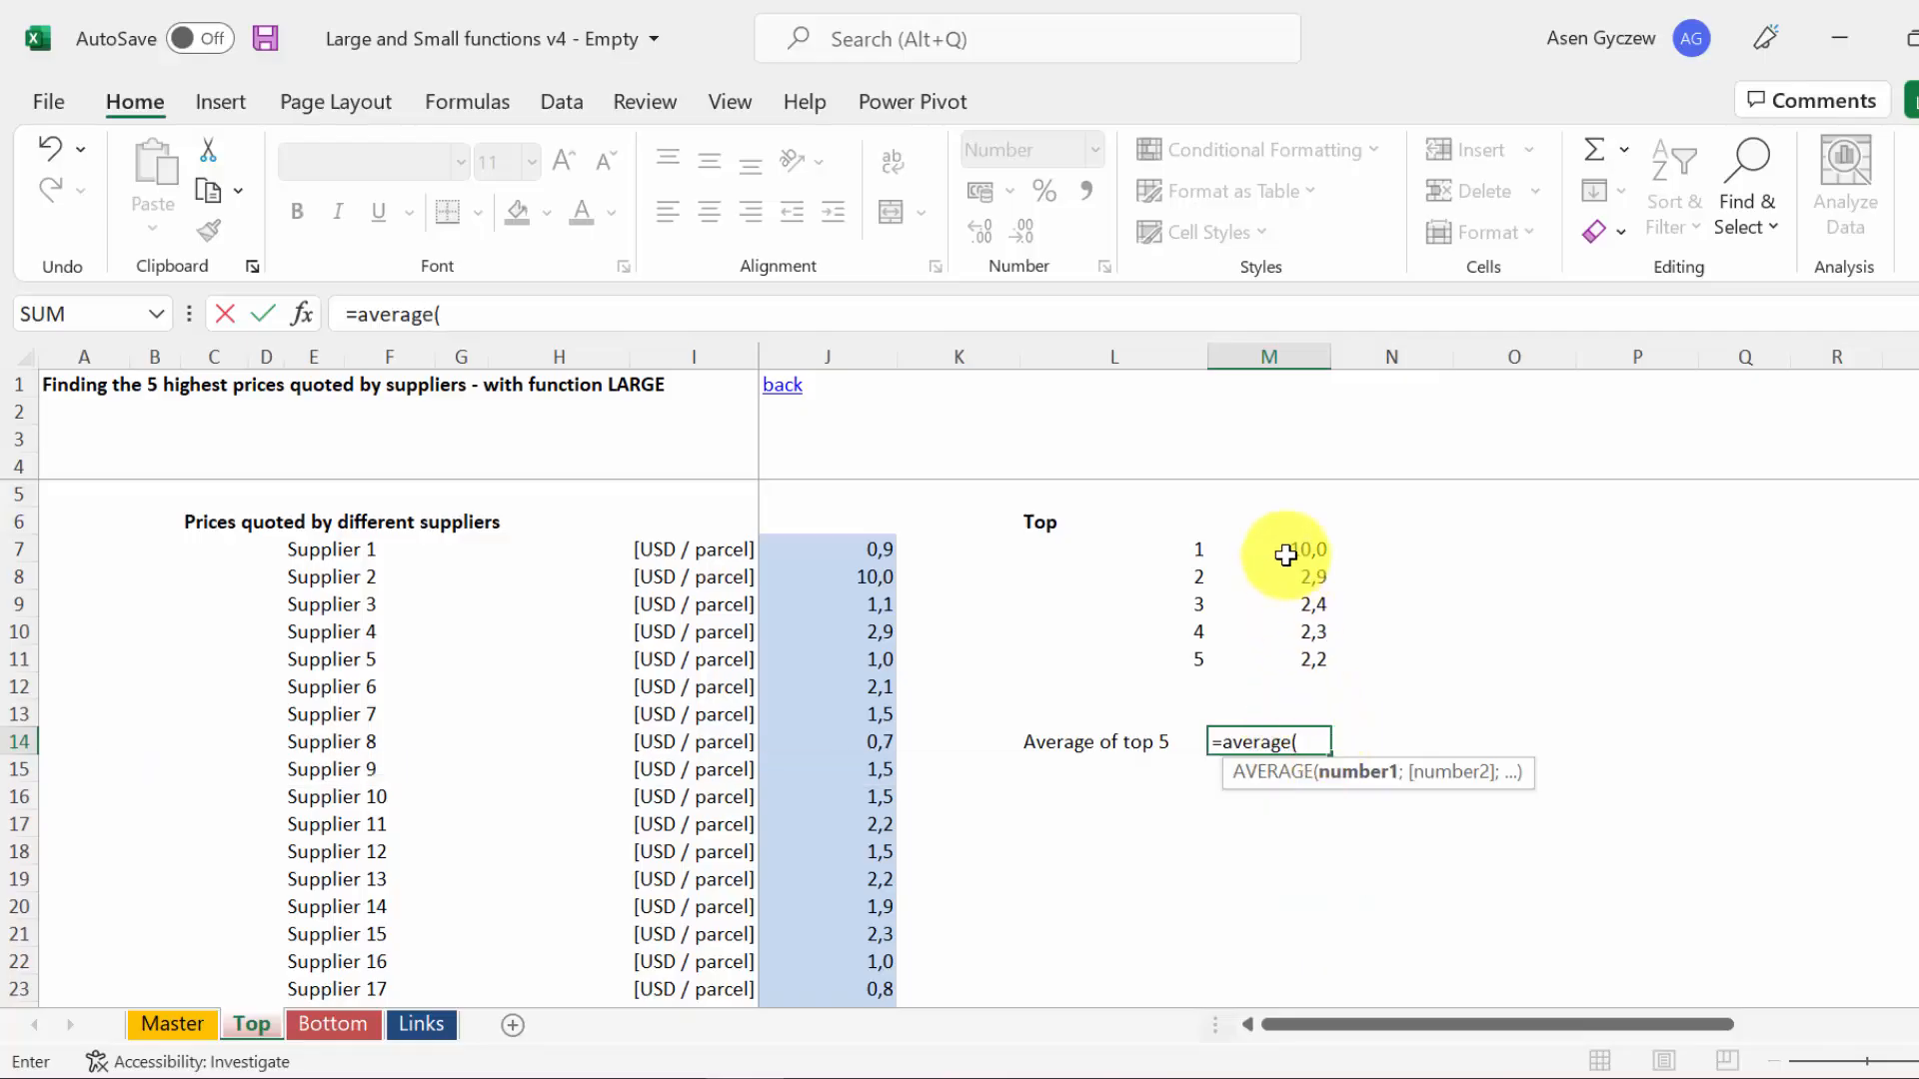
left_click(1267, 548)
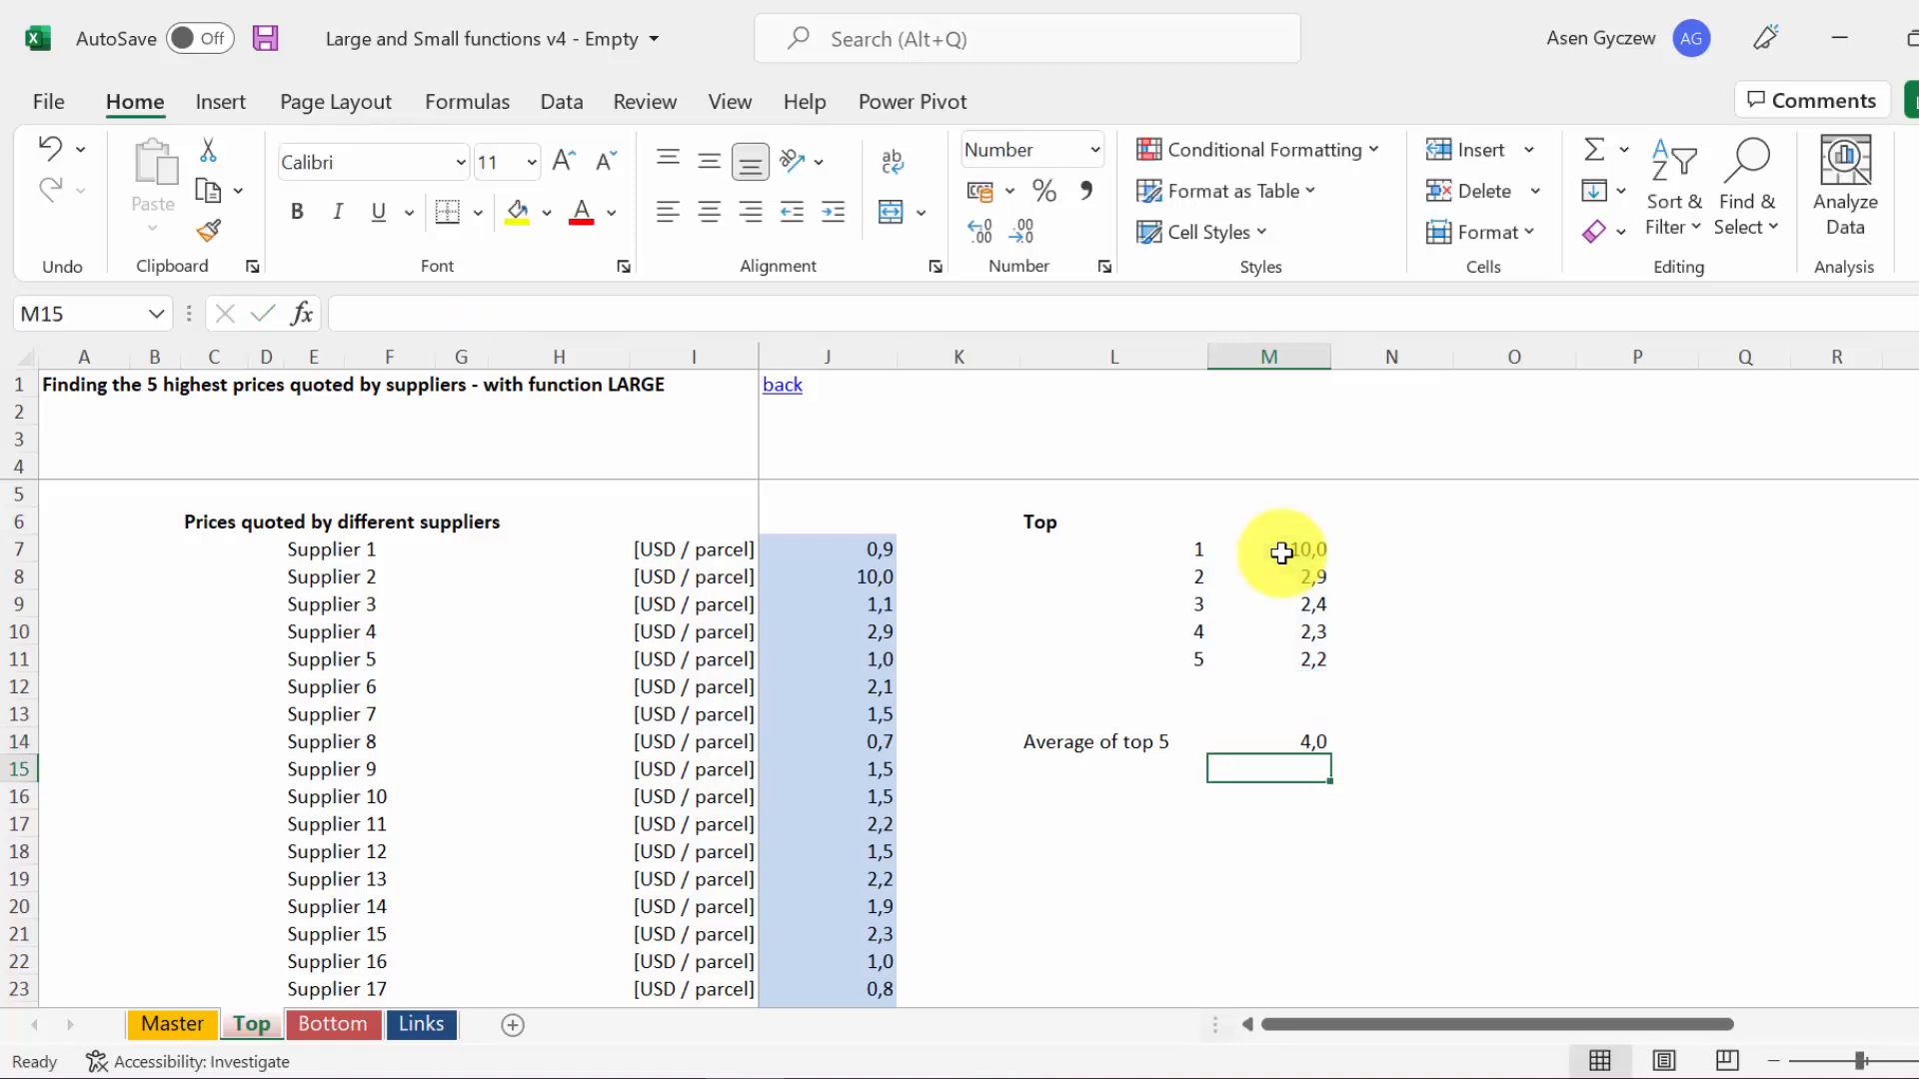
left_click(1267, 548)
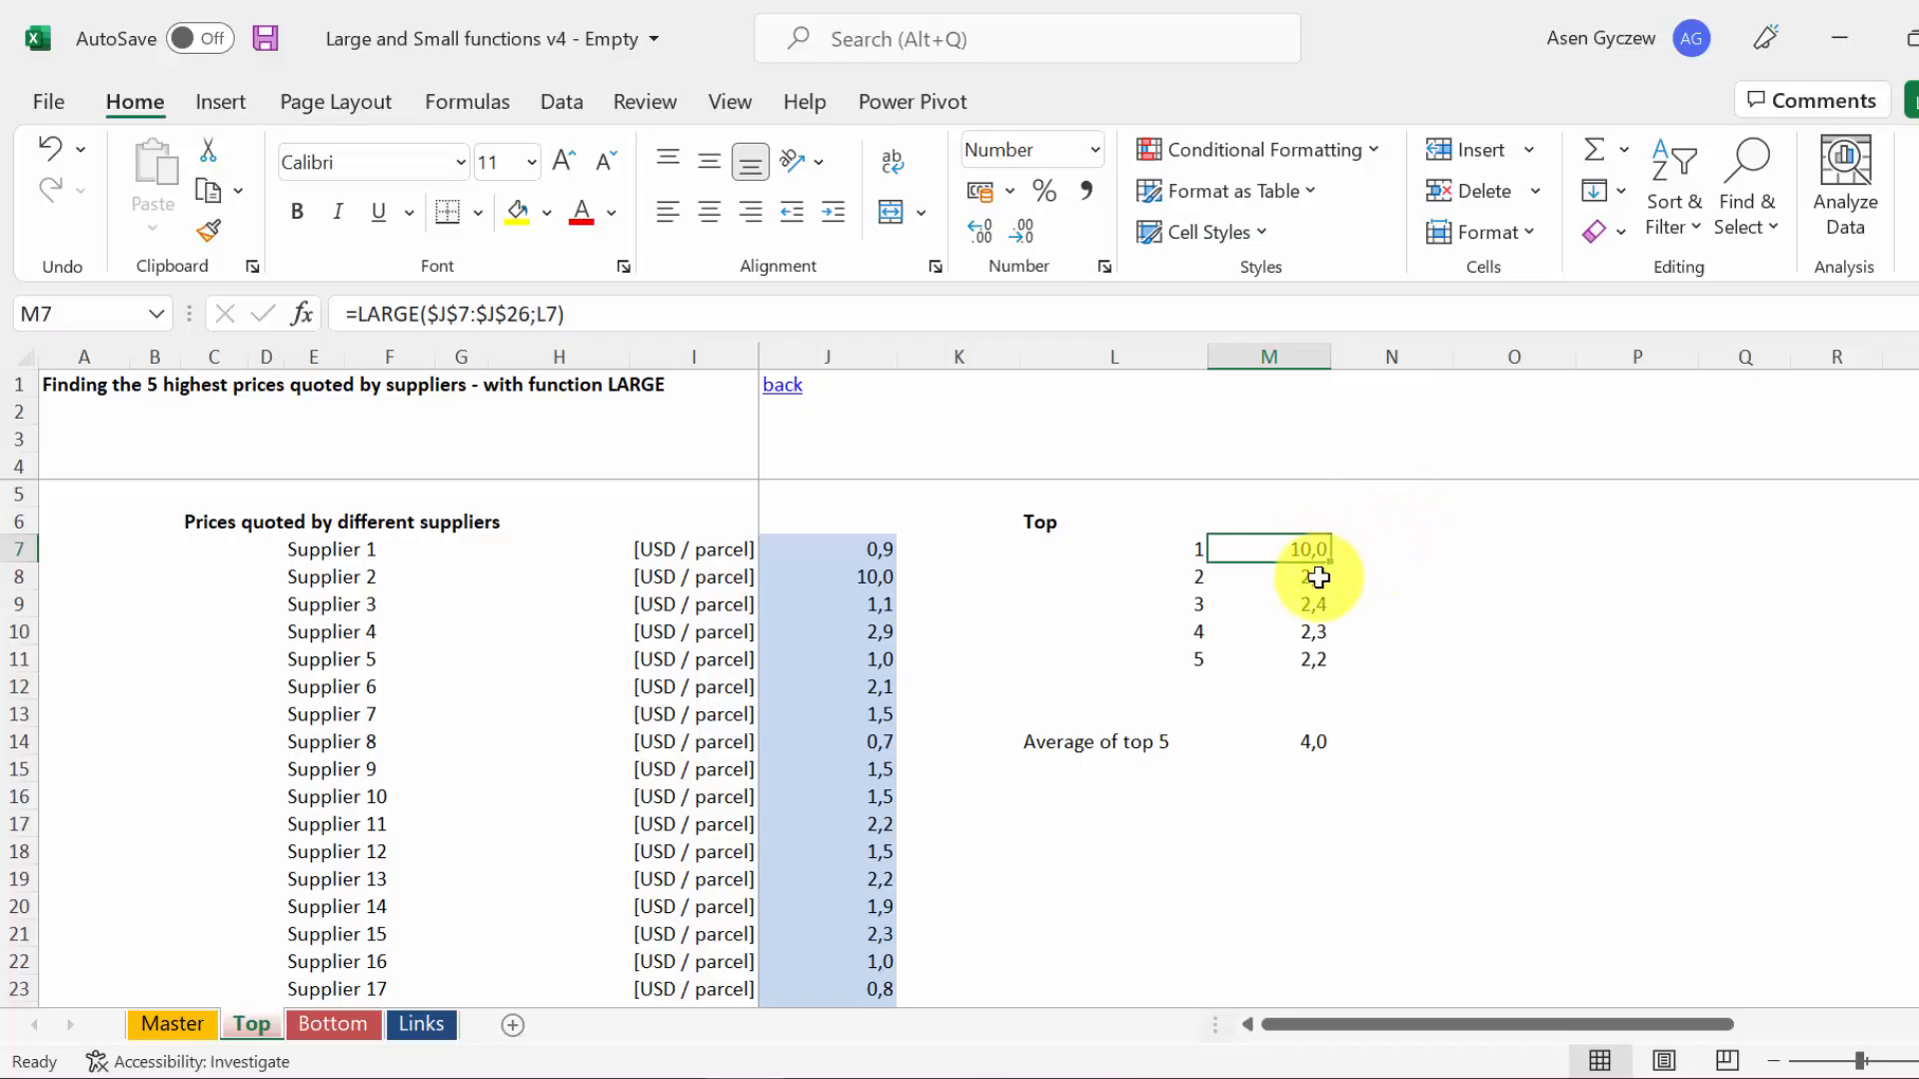
left_click(1269, 576)
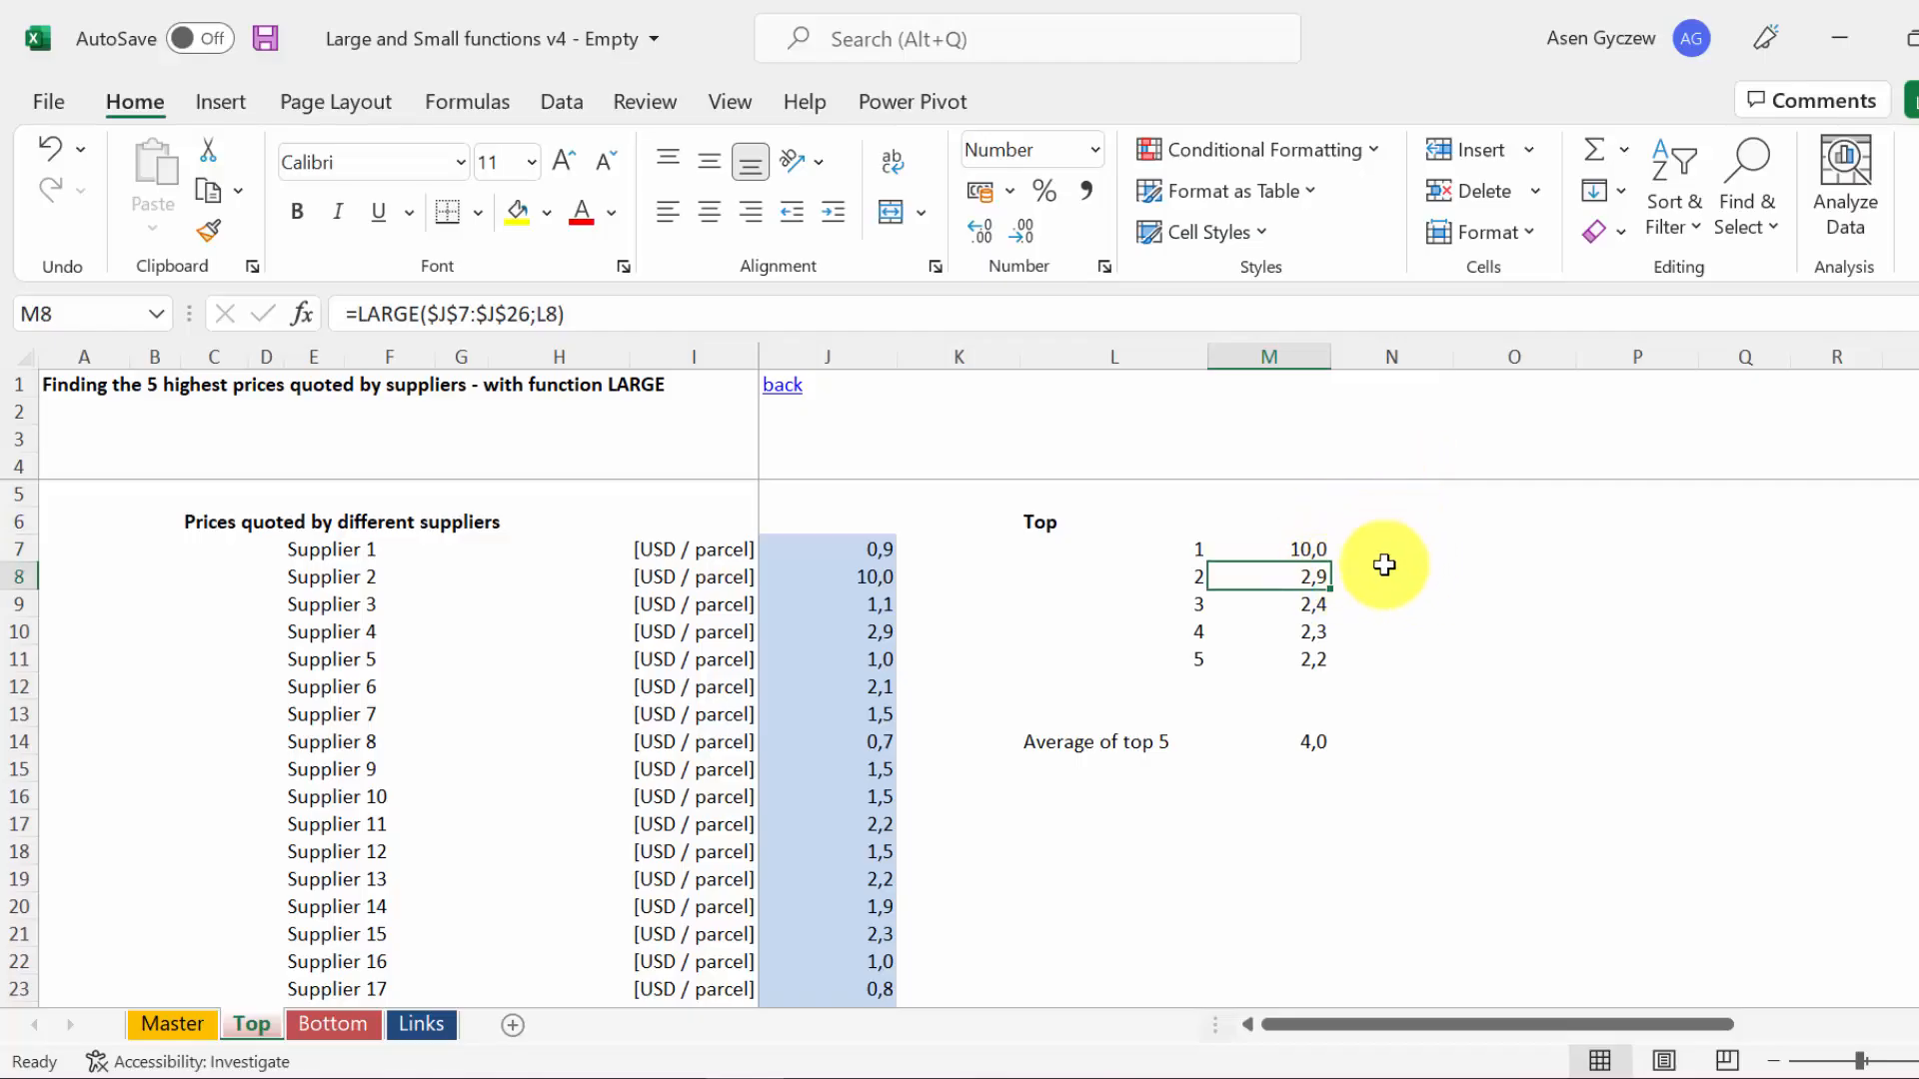
left_click(1268, 603)
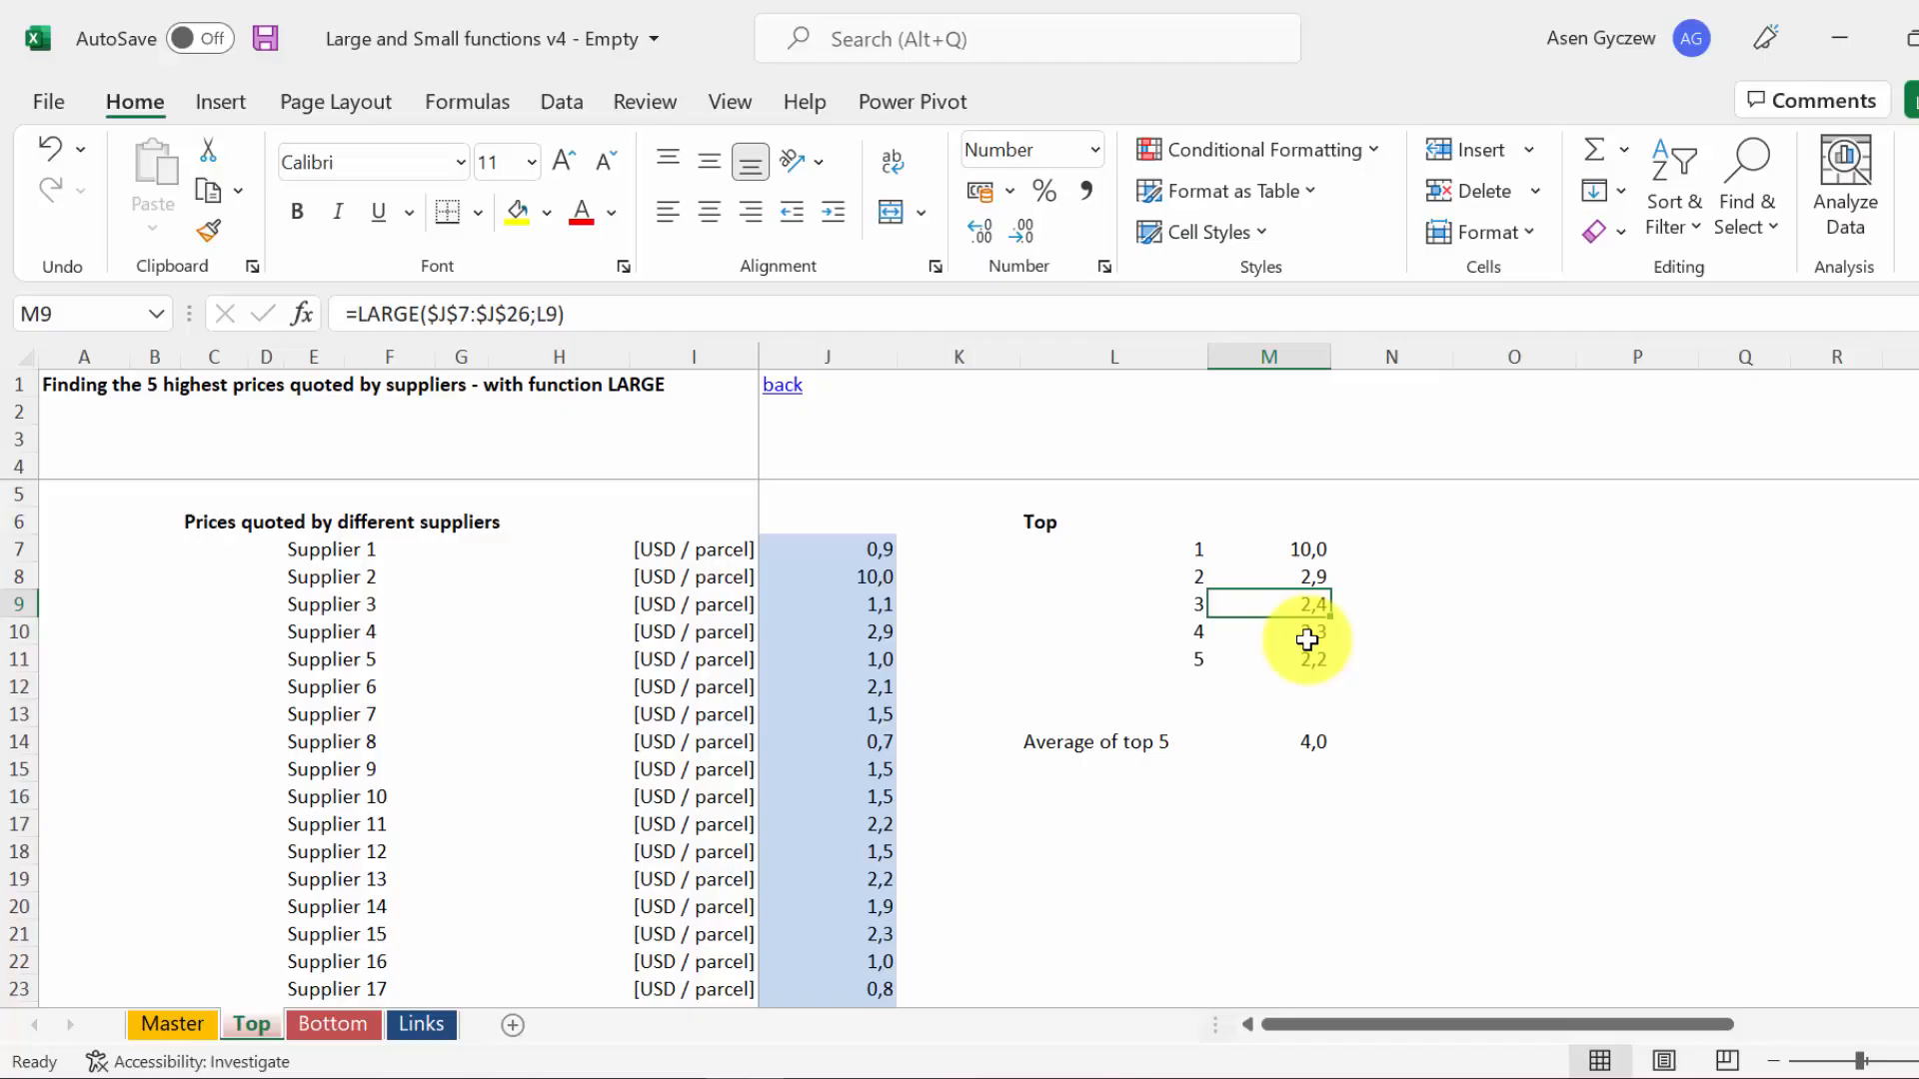